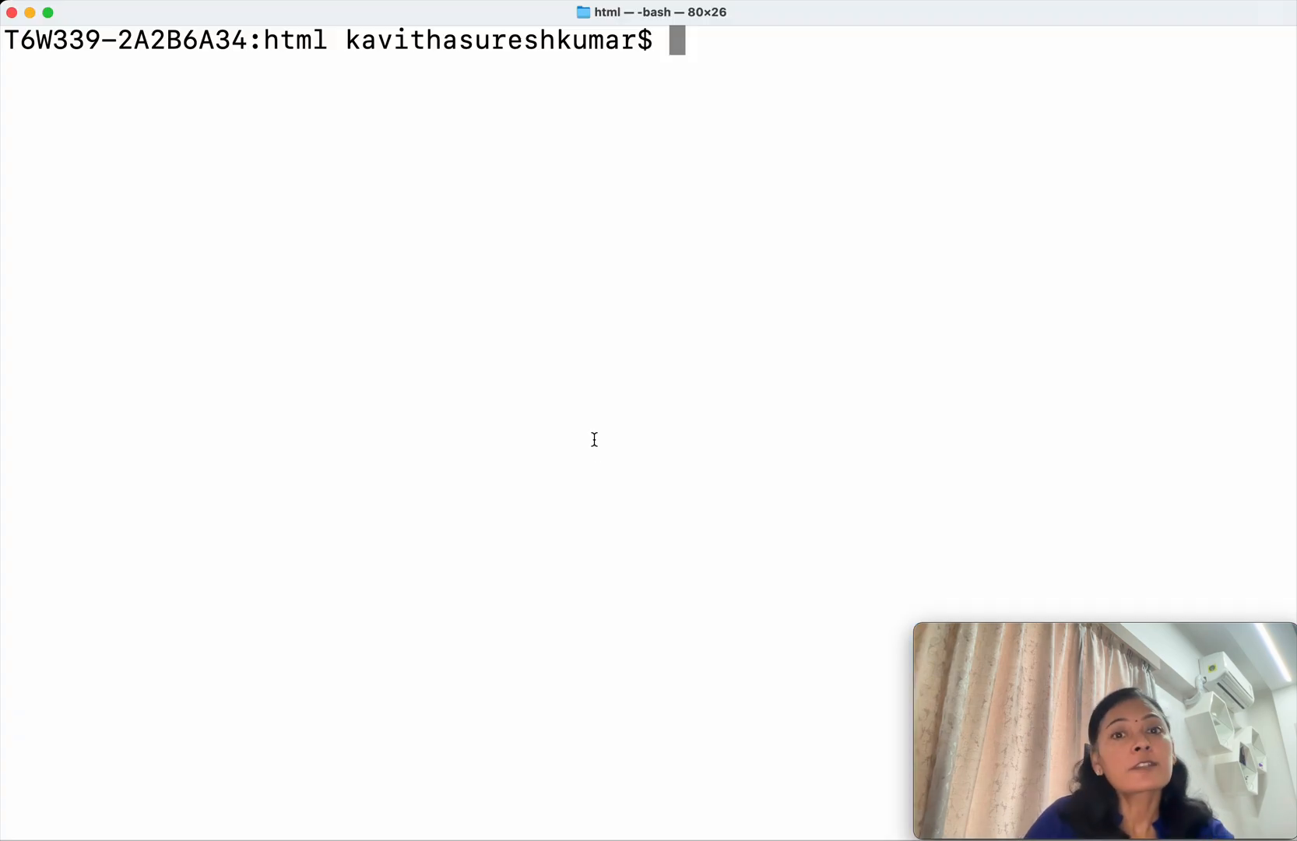
- Run colima to find it missing, then install it with brew install colima
type("colima")
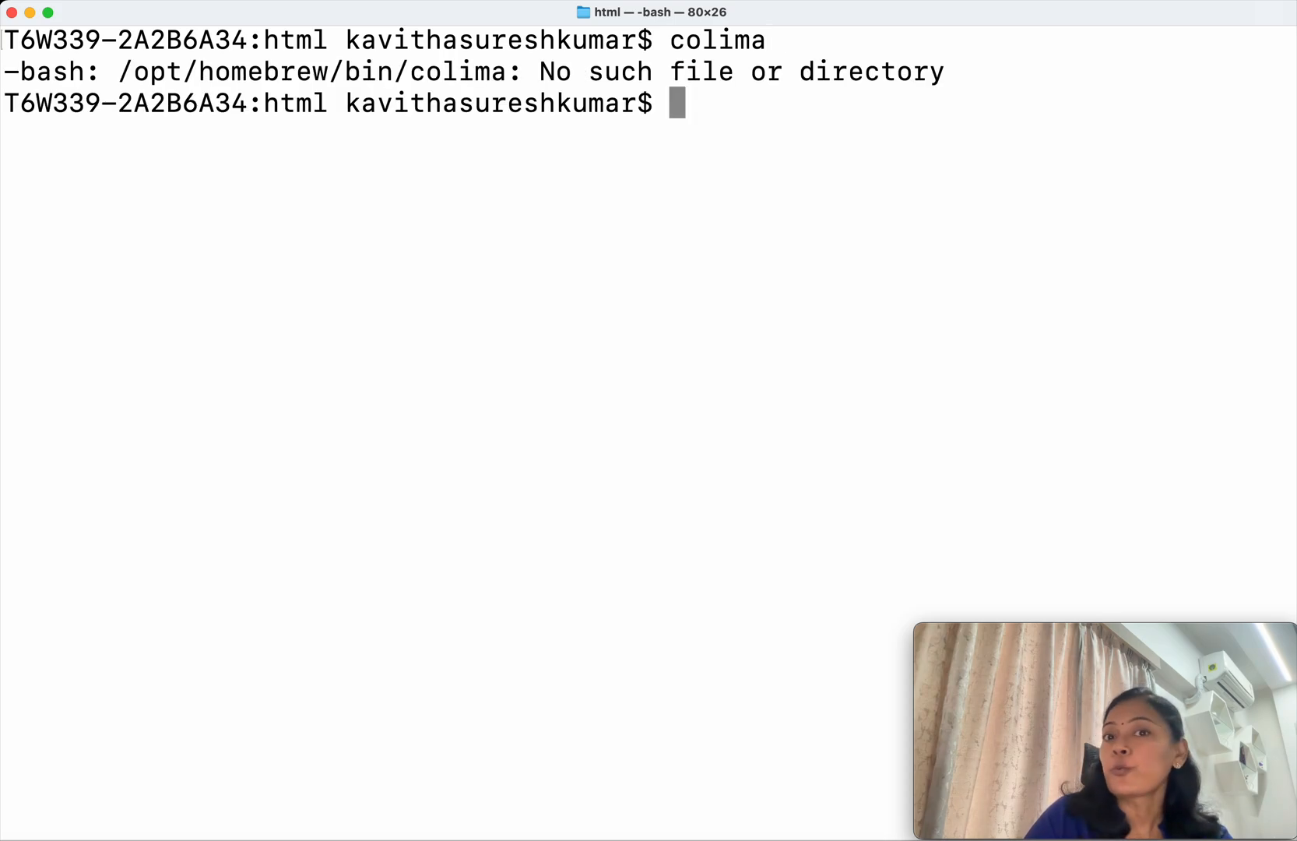
type("brew ins")
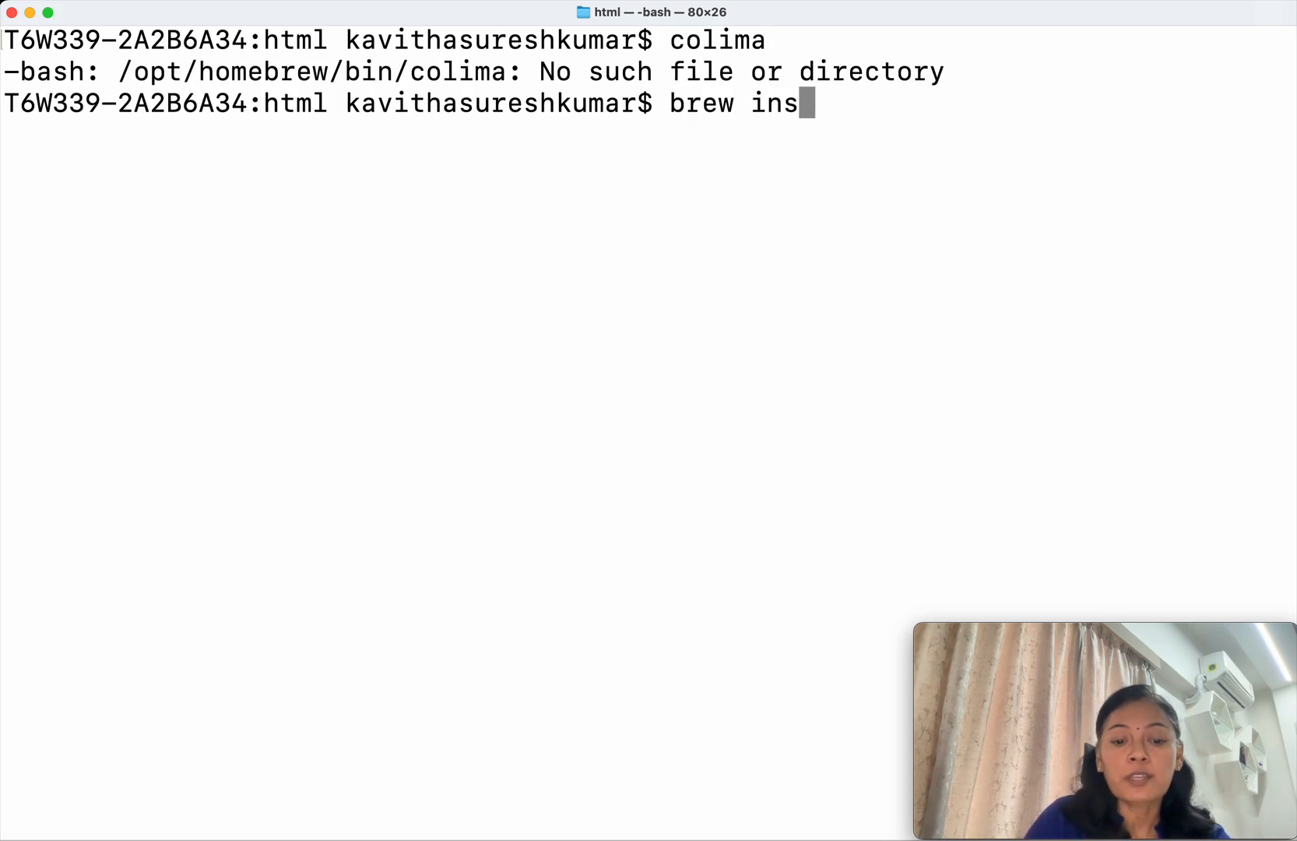
type("tall colim")
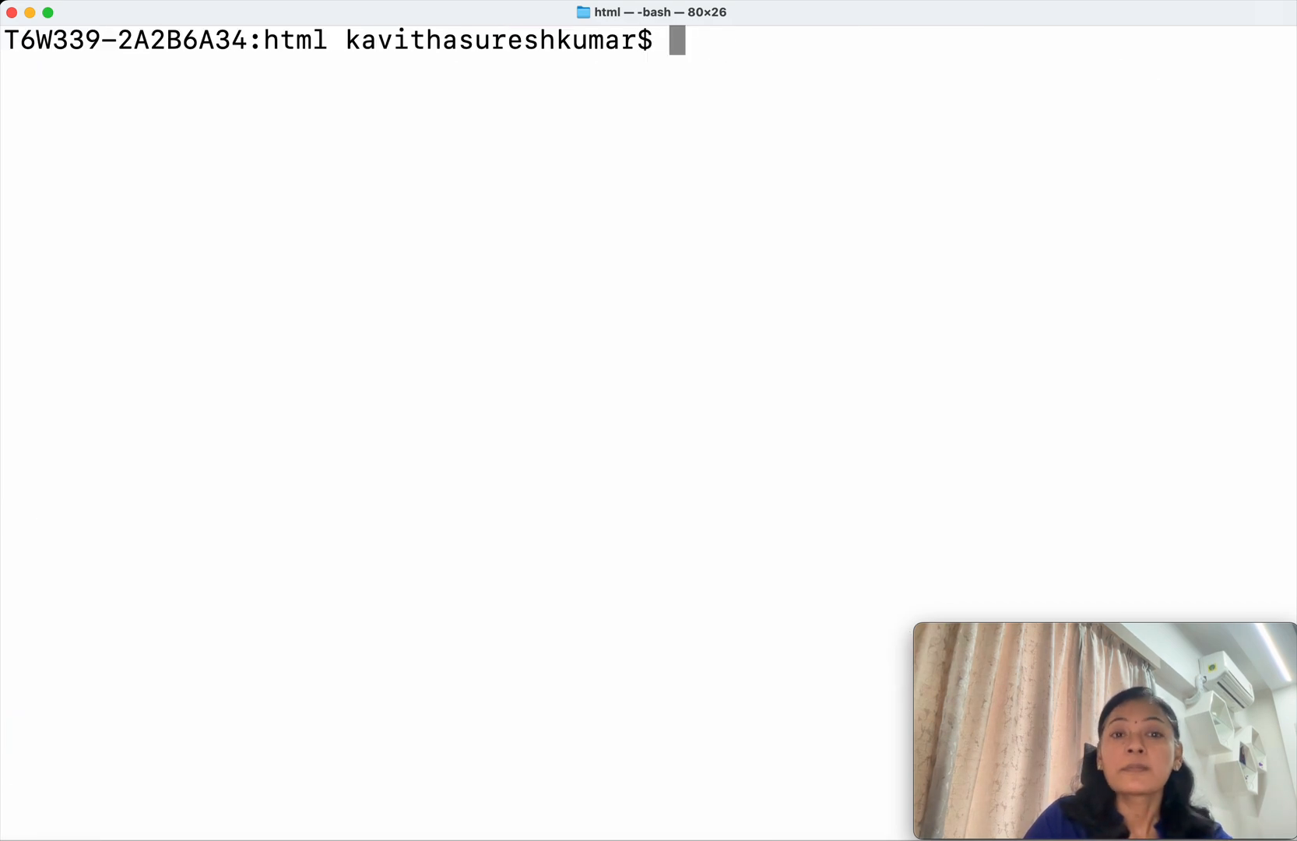
- Confirm colima version reports 0.9.1, then run colima start until it reports done
type("colima v")
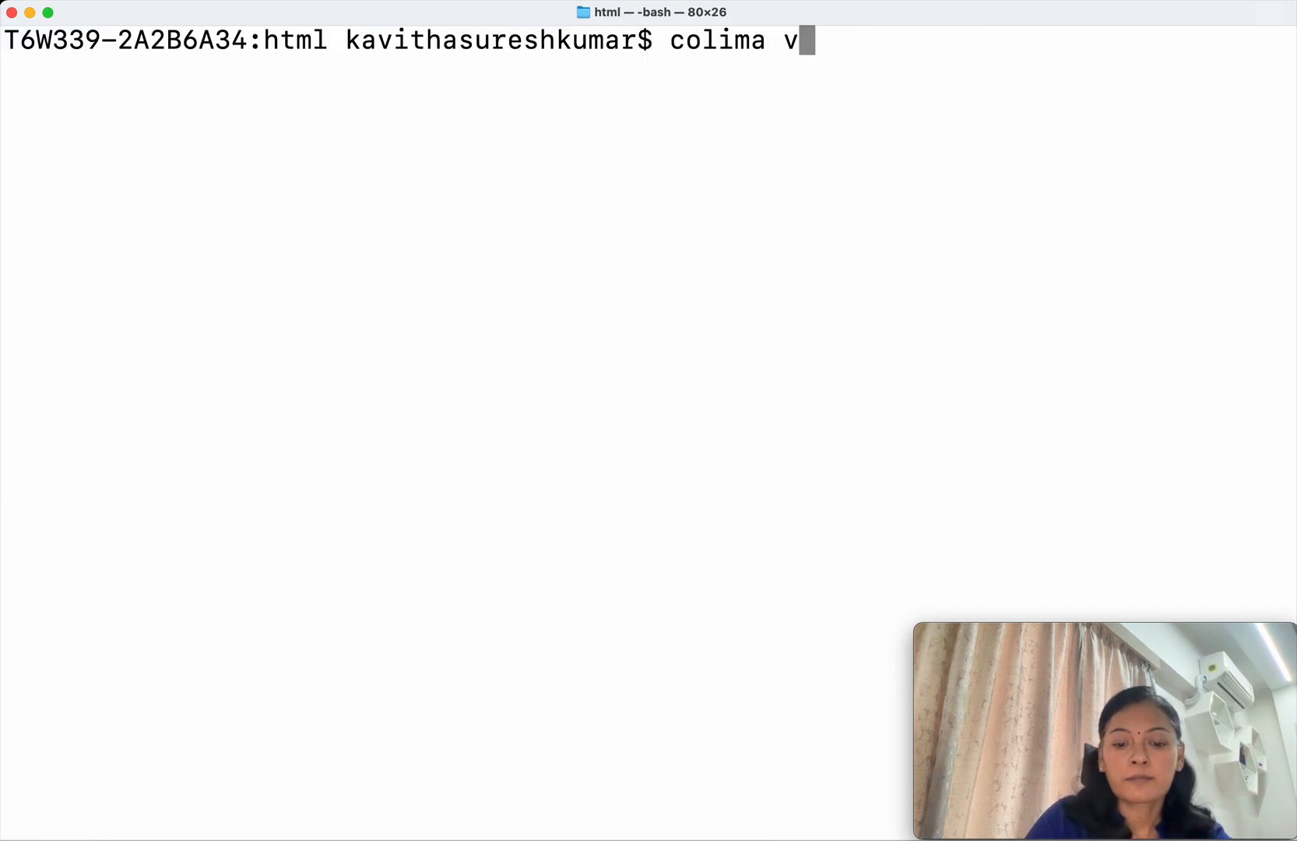
type("ersion")
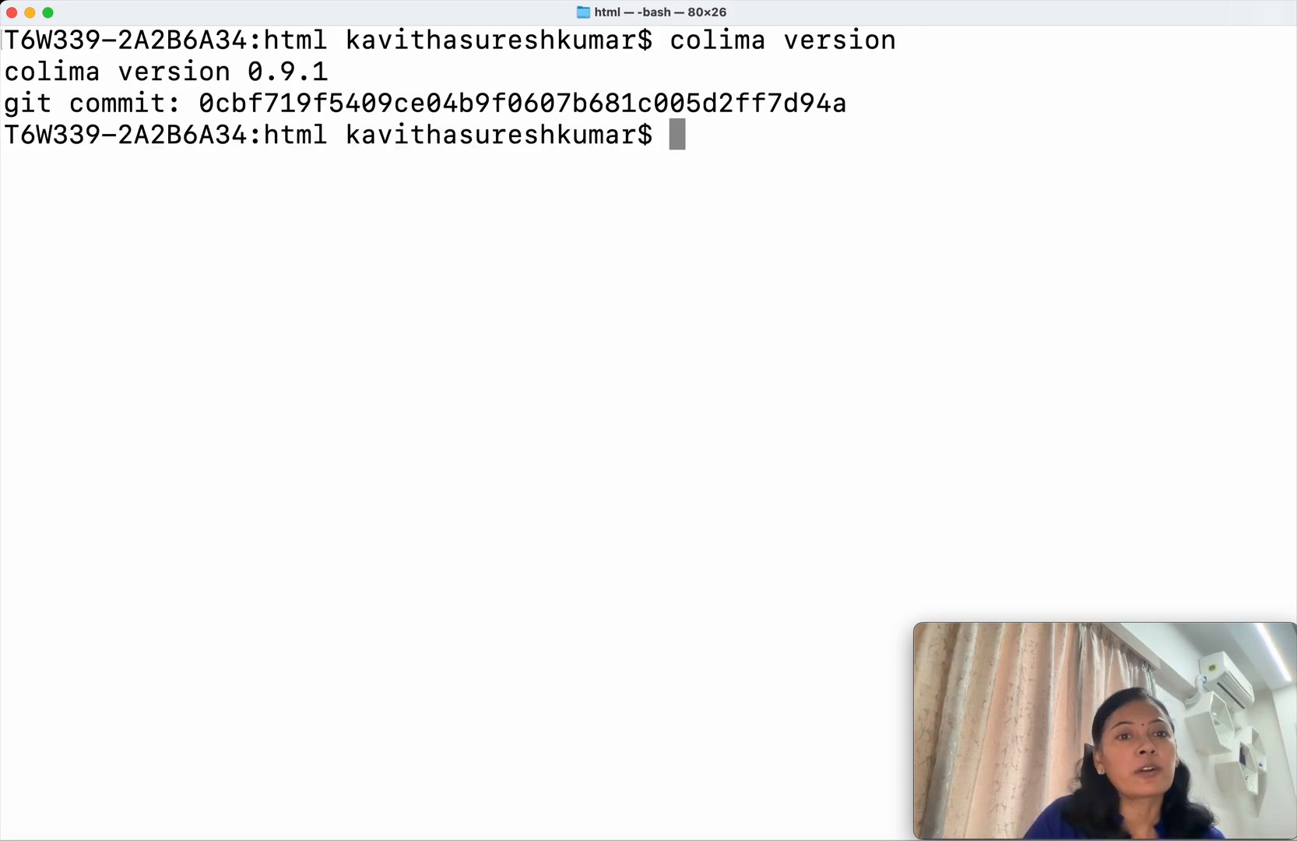
type("colima start")
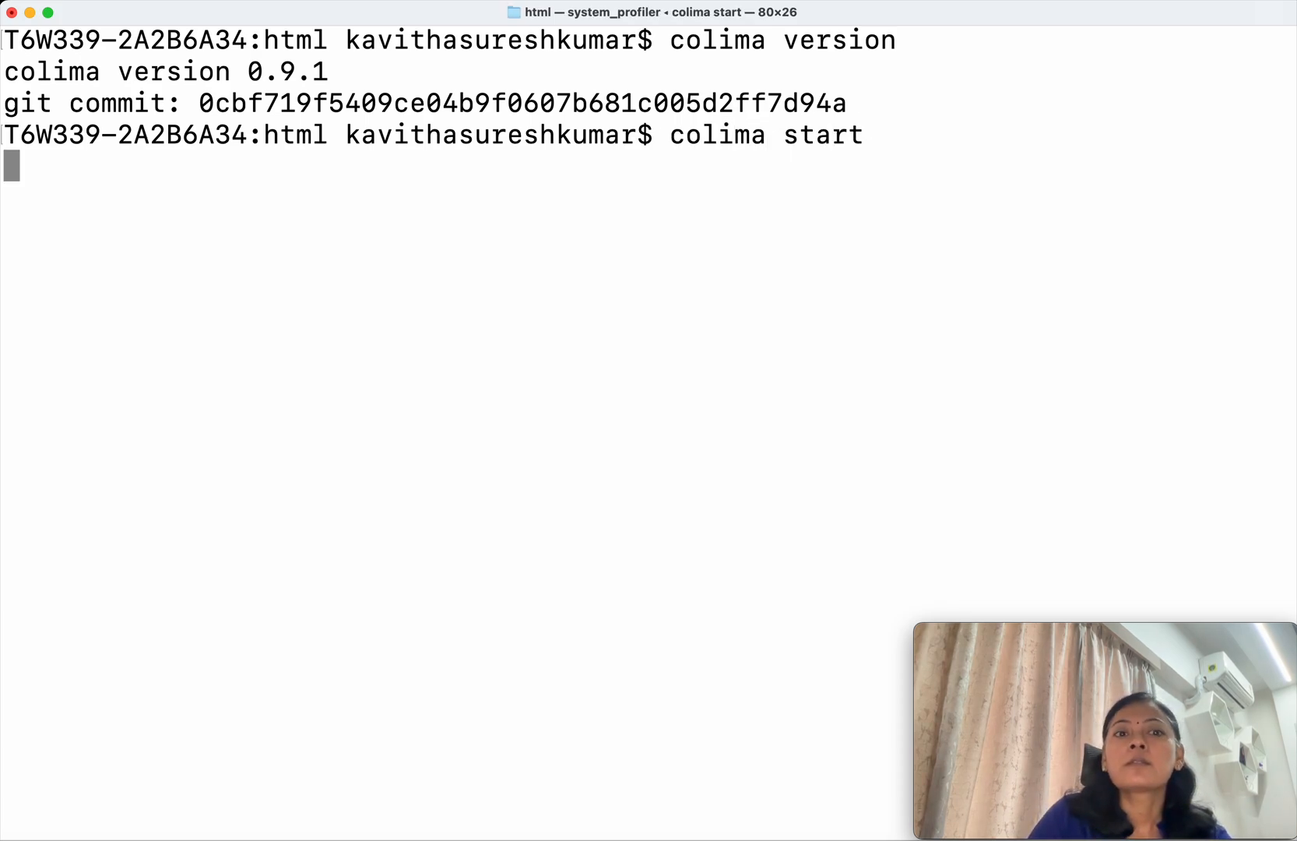
key("Return")
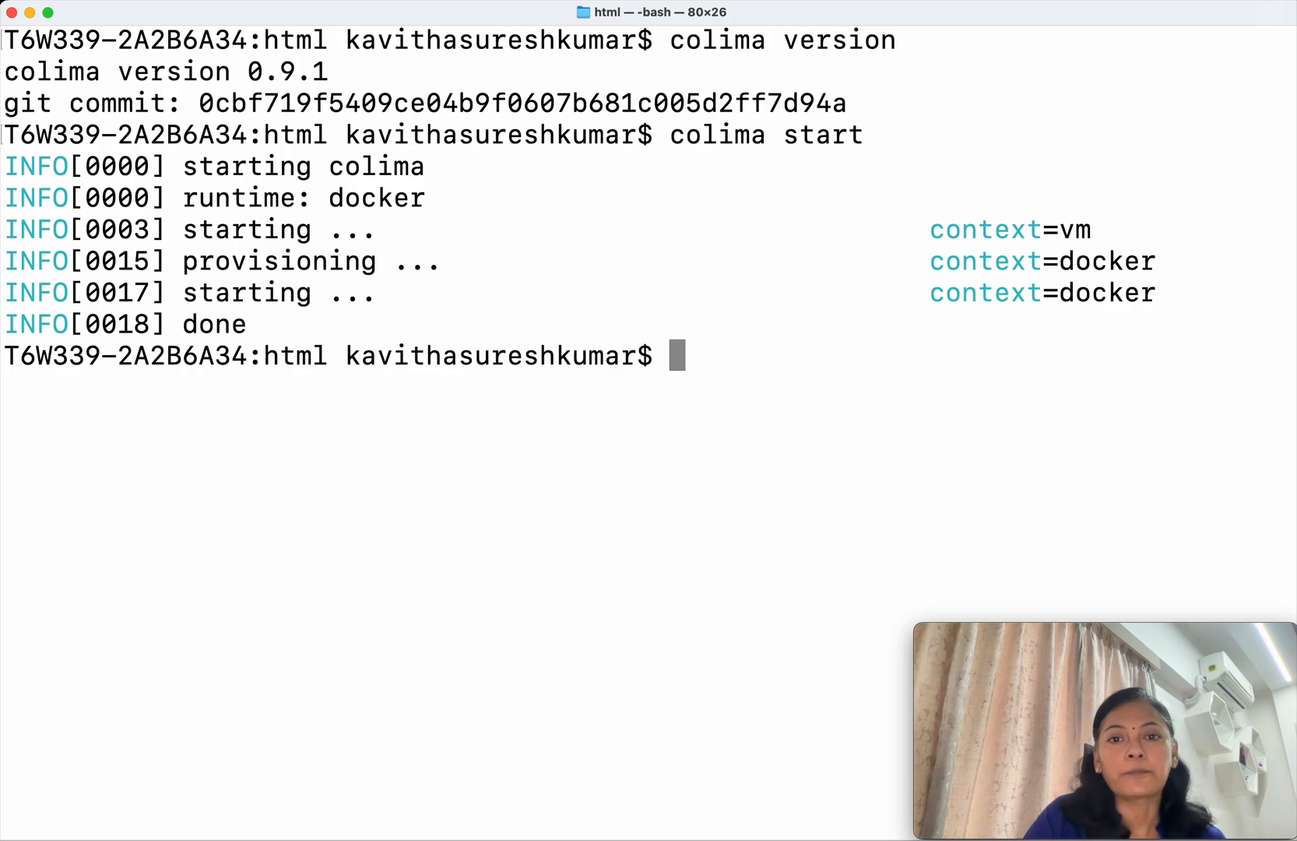
- Begin docker run for a detached container named nginx mounting /Users/kavithasureshkumar/Documents/nginx/html
type("docker")
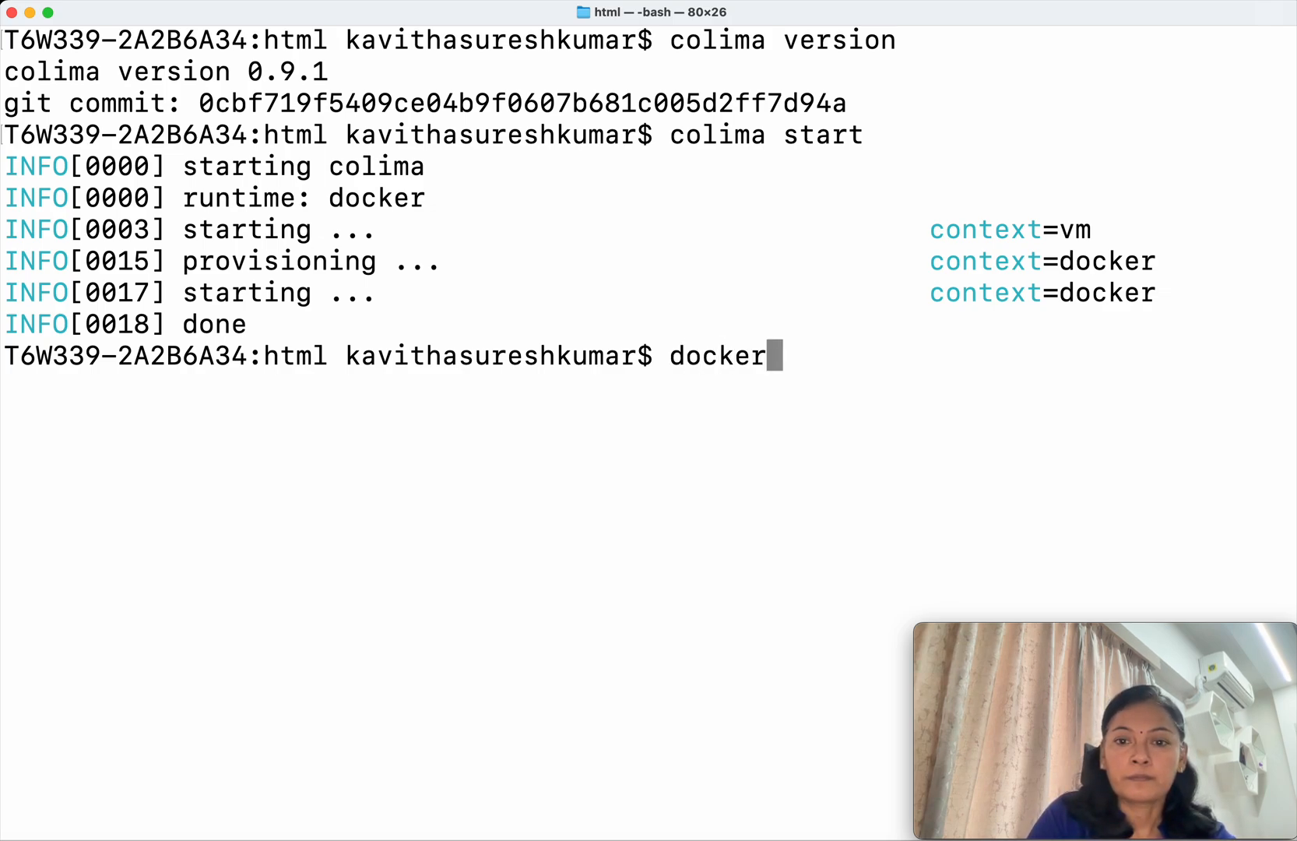
type("run")
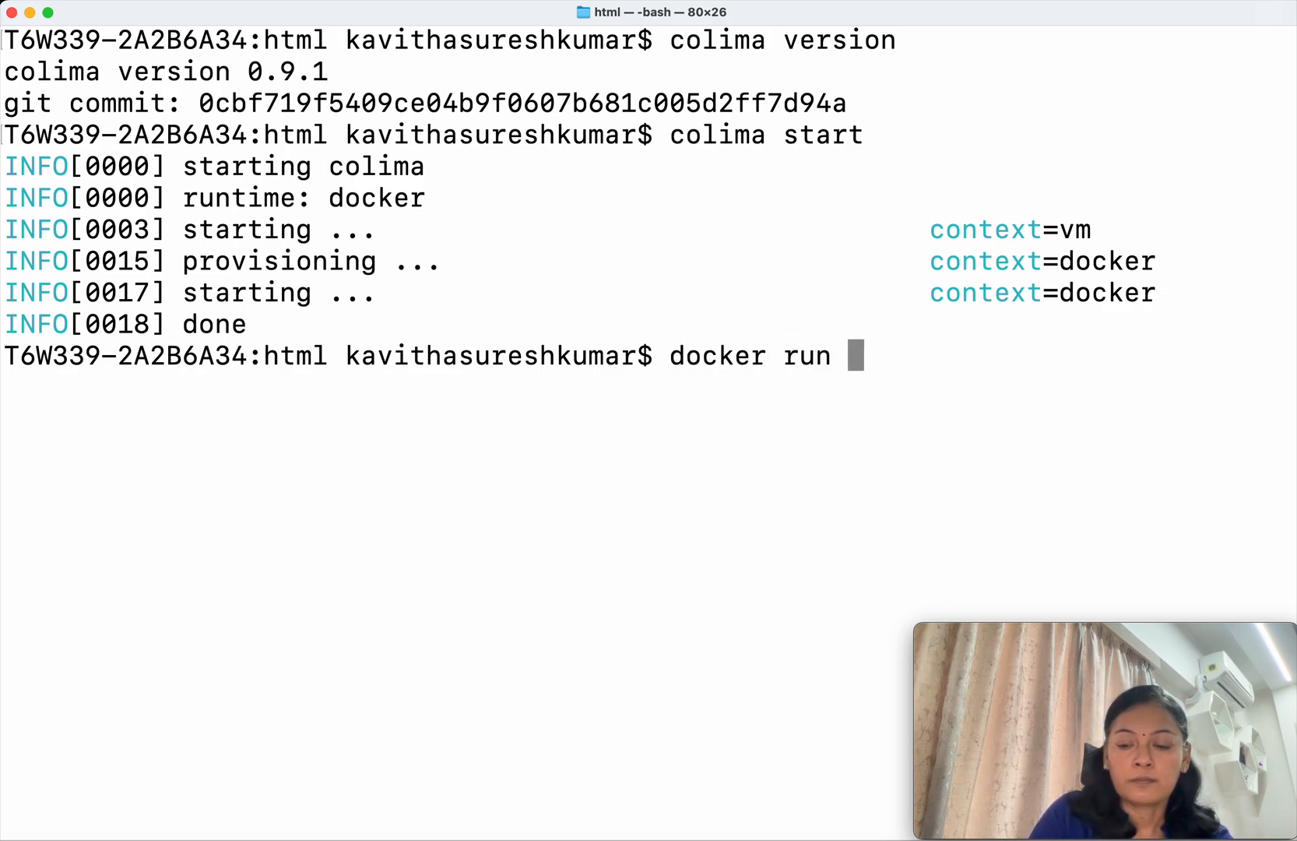
type("--name ng")
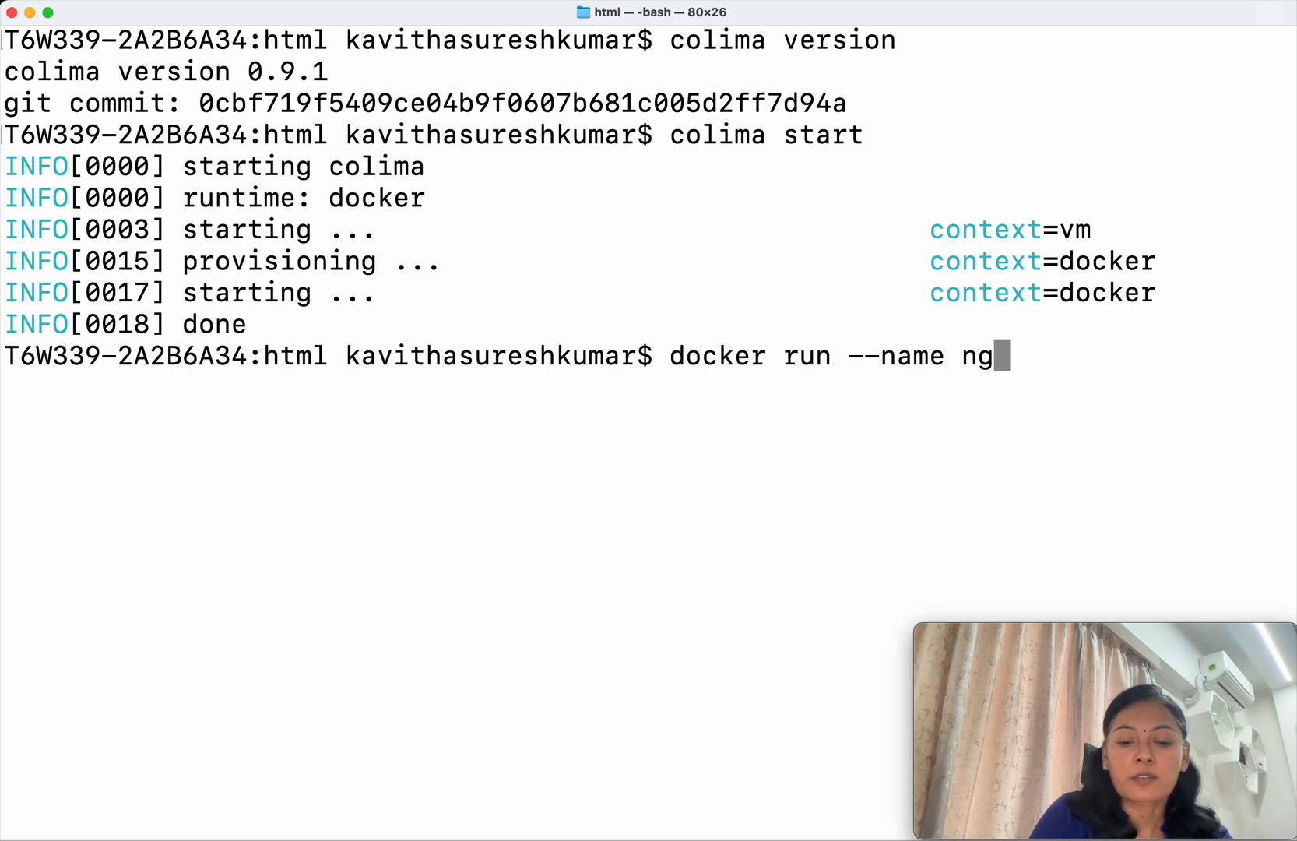
type("inx -d")
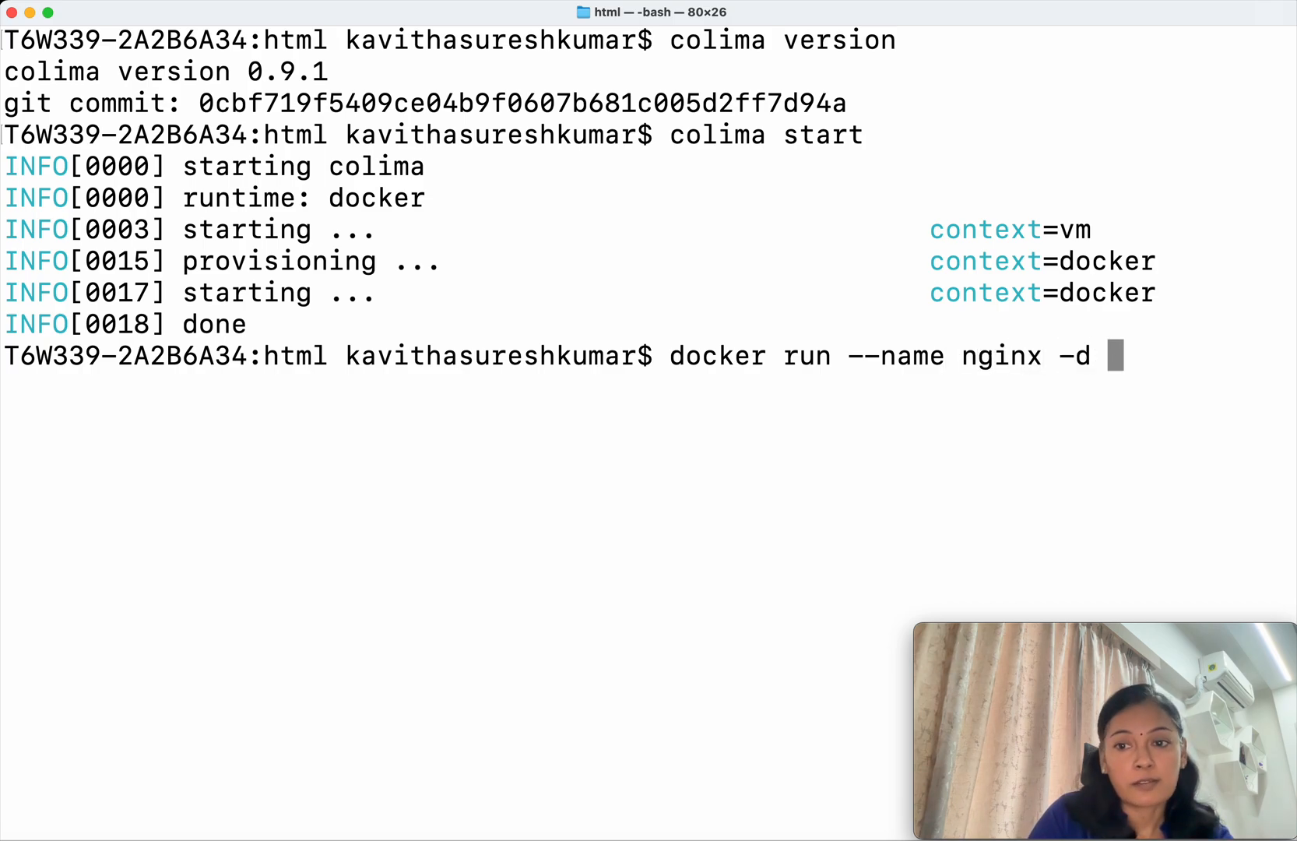
type("-v")
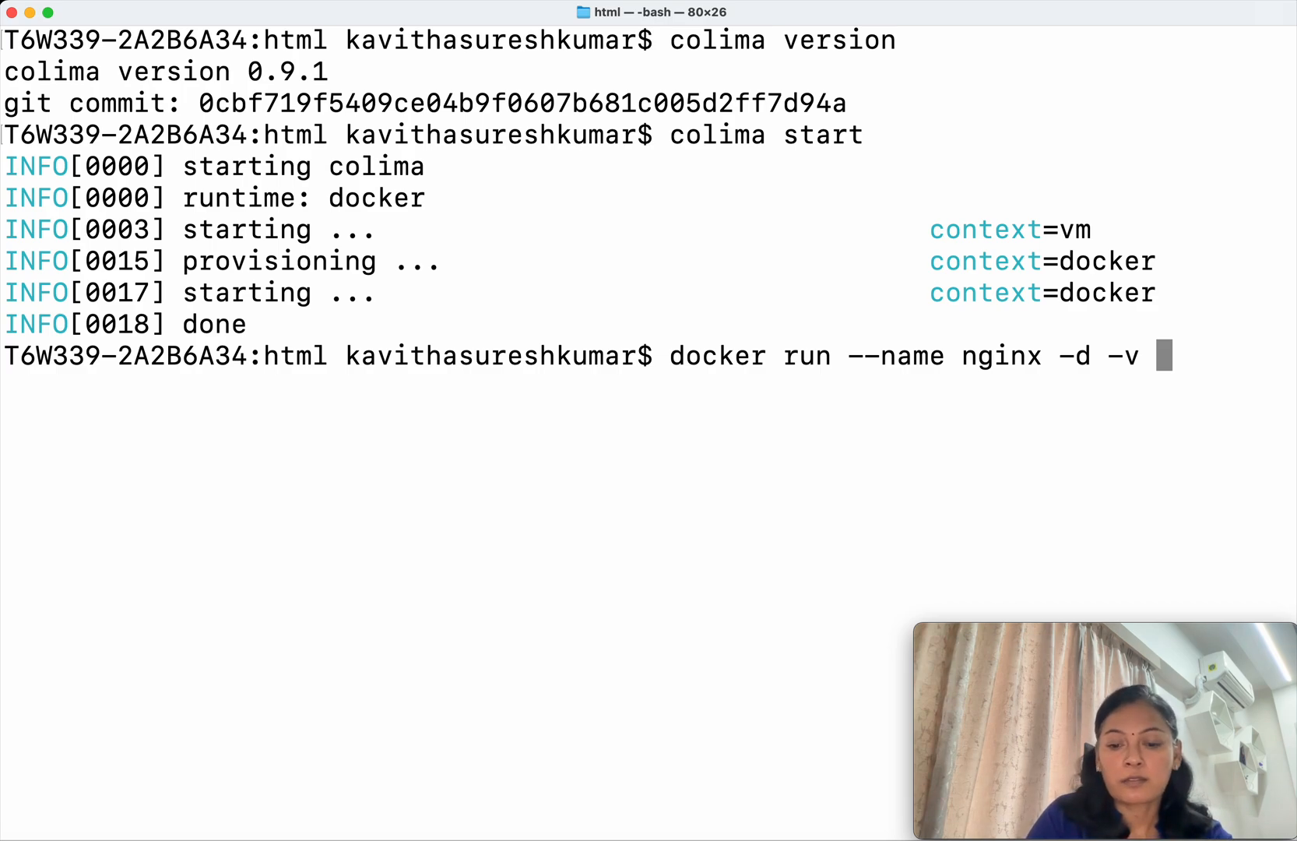
type("/Users/")
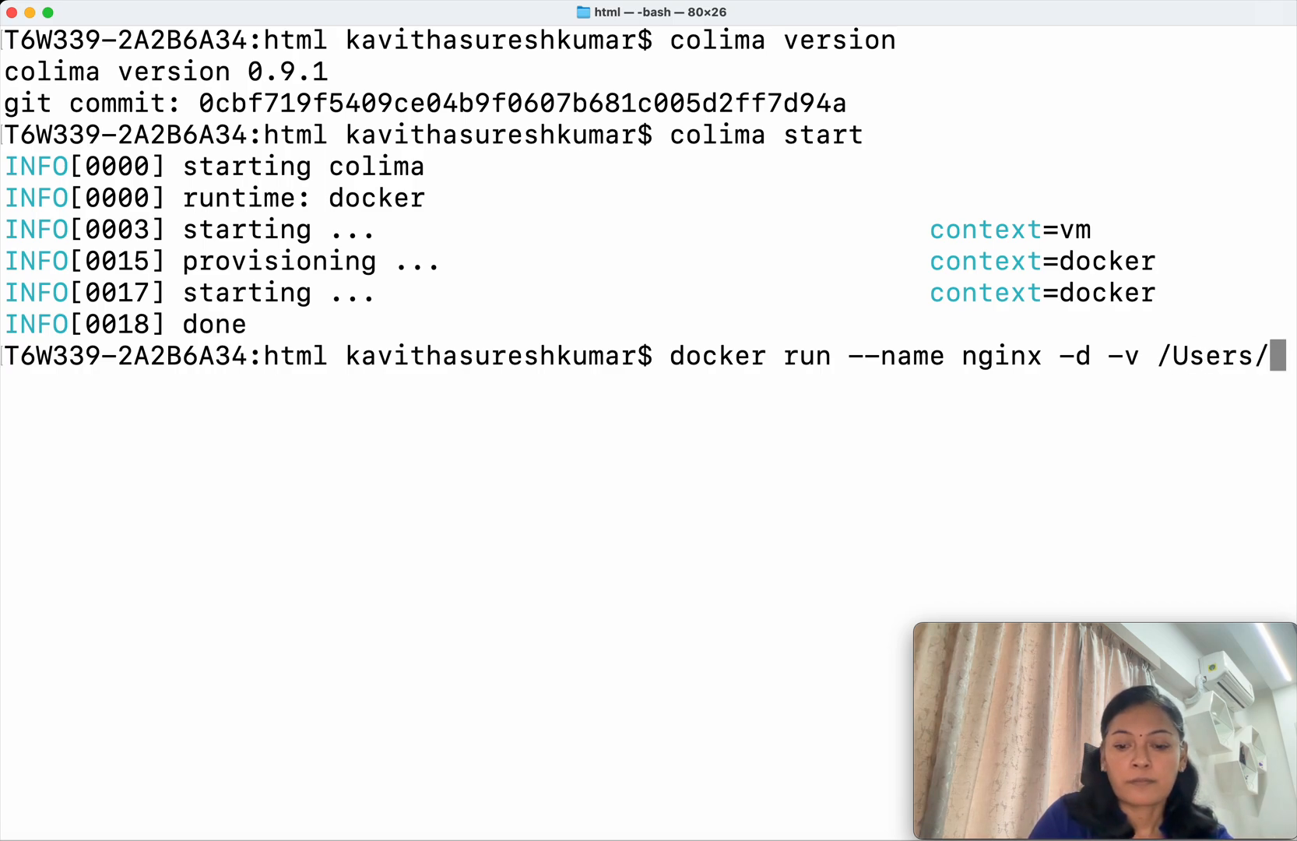
type("kavithasureshkumar/Documents/")
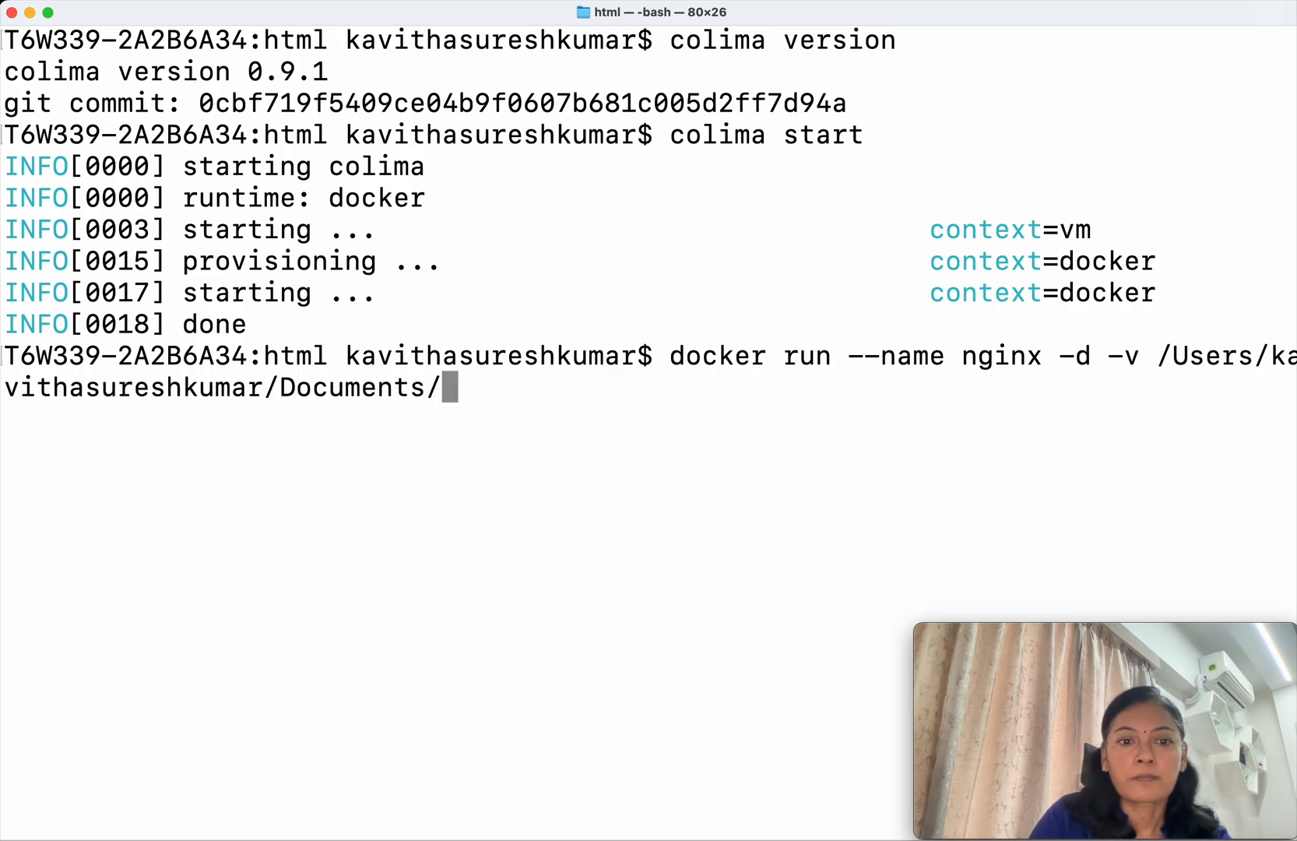
type("nginx/html")
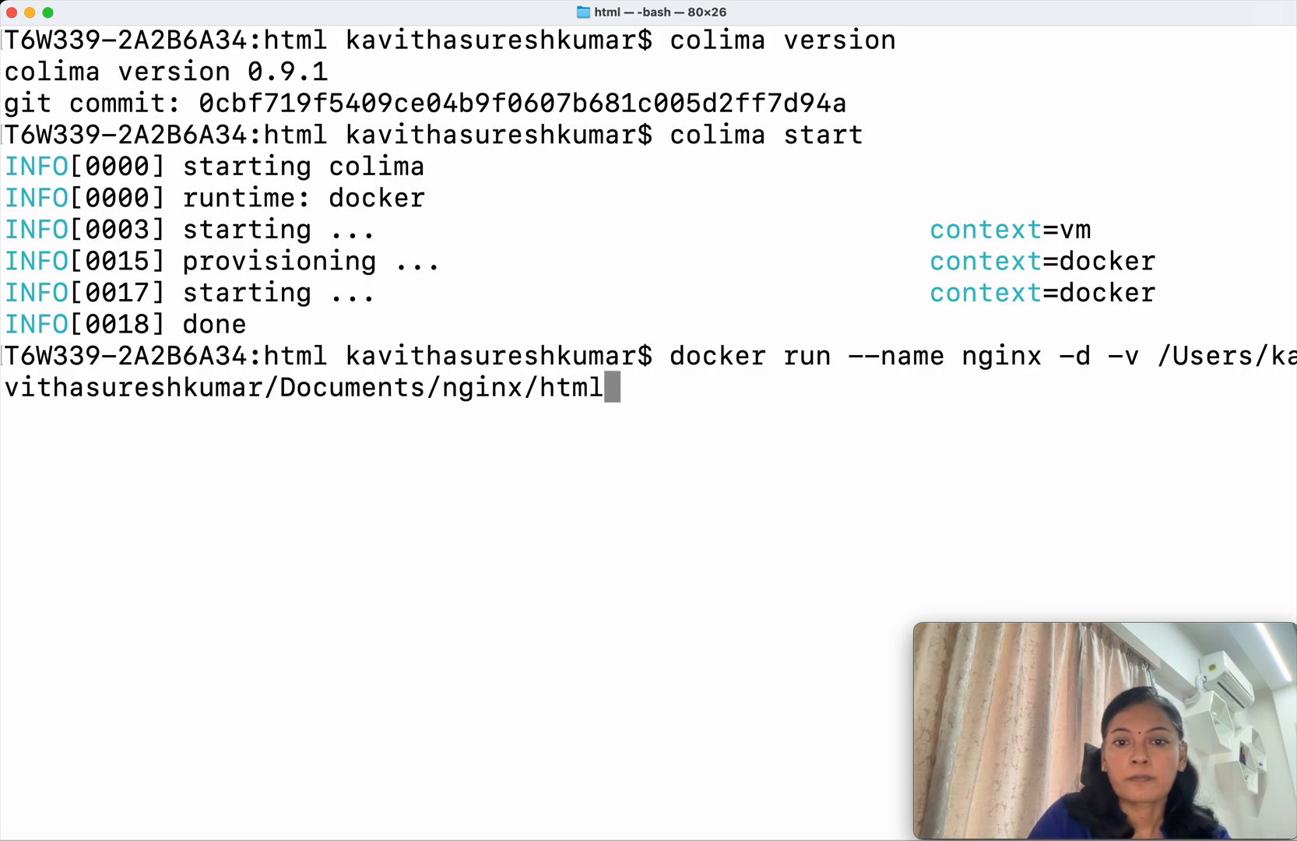
- Map the folder to /usr/share/nginx/html read-only, publish 8080:80, and launch the nginx image
type(":/usr")
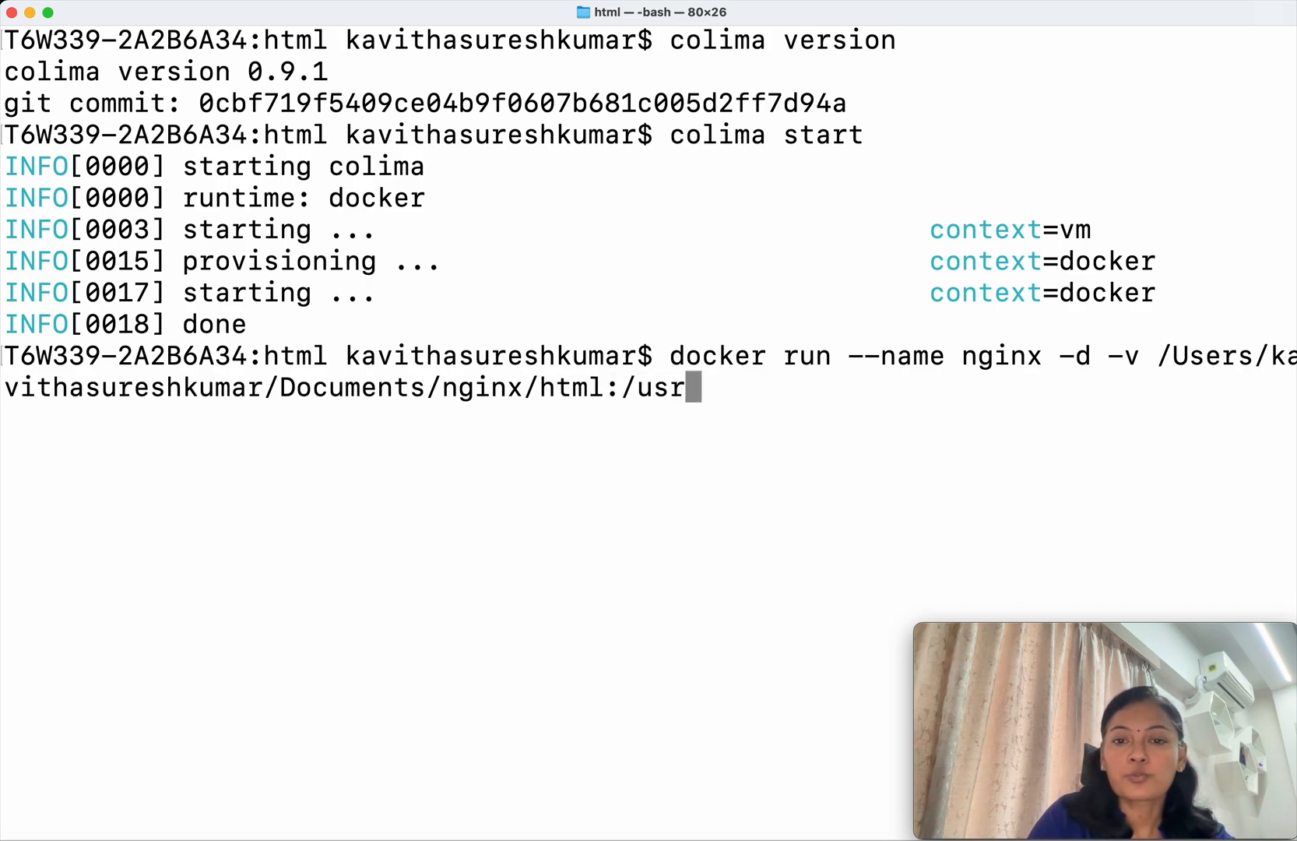
type("share/")
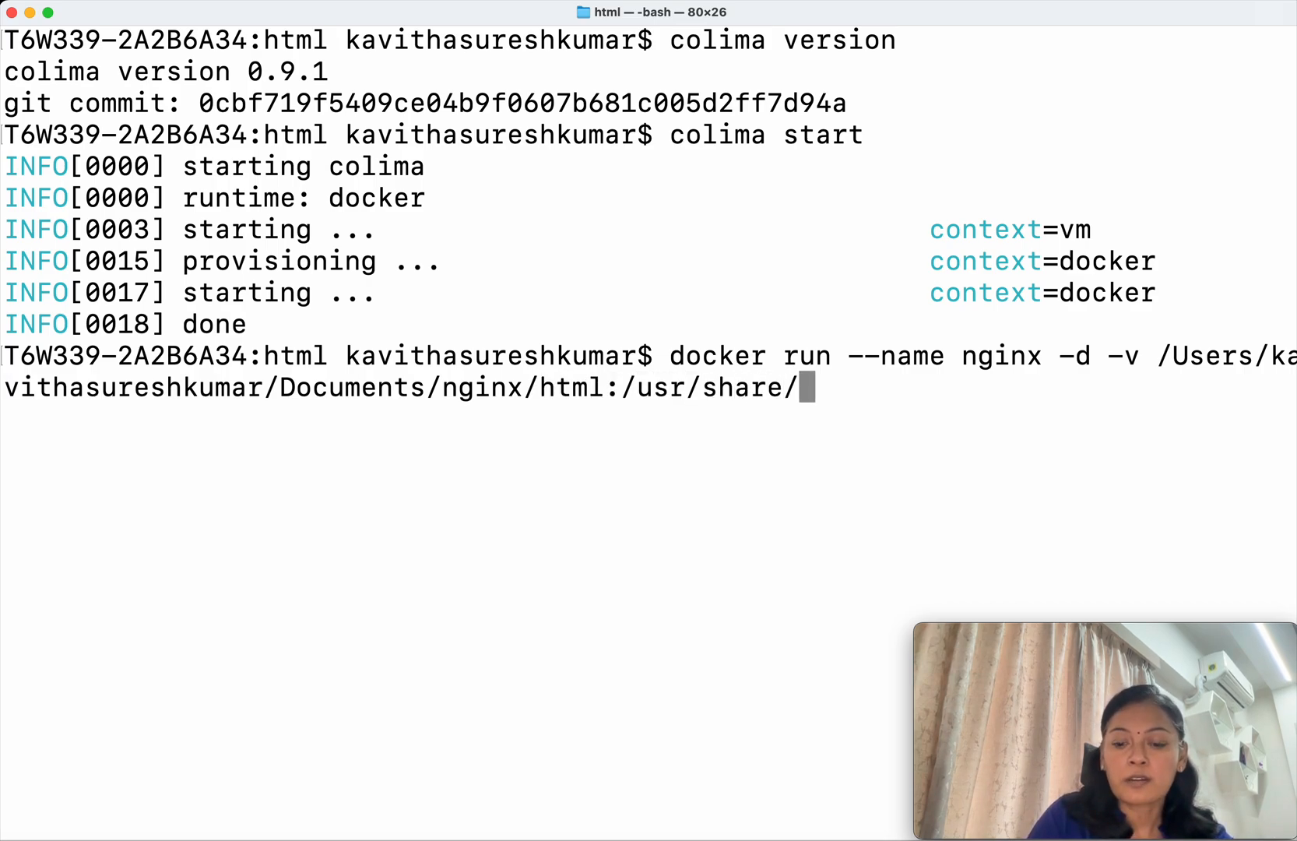
type("nginx/")
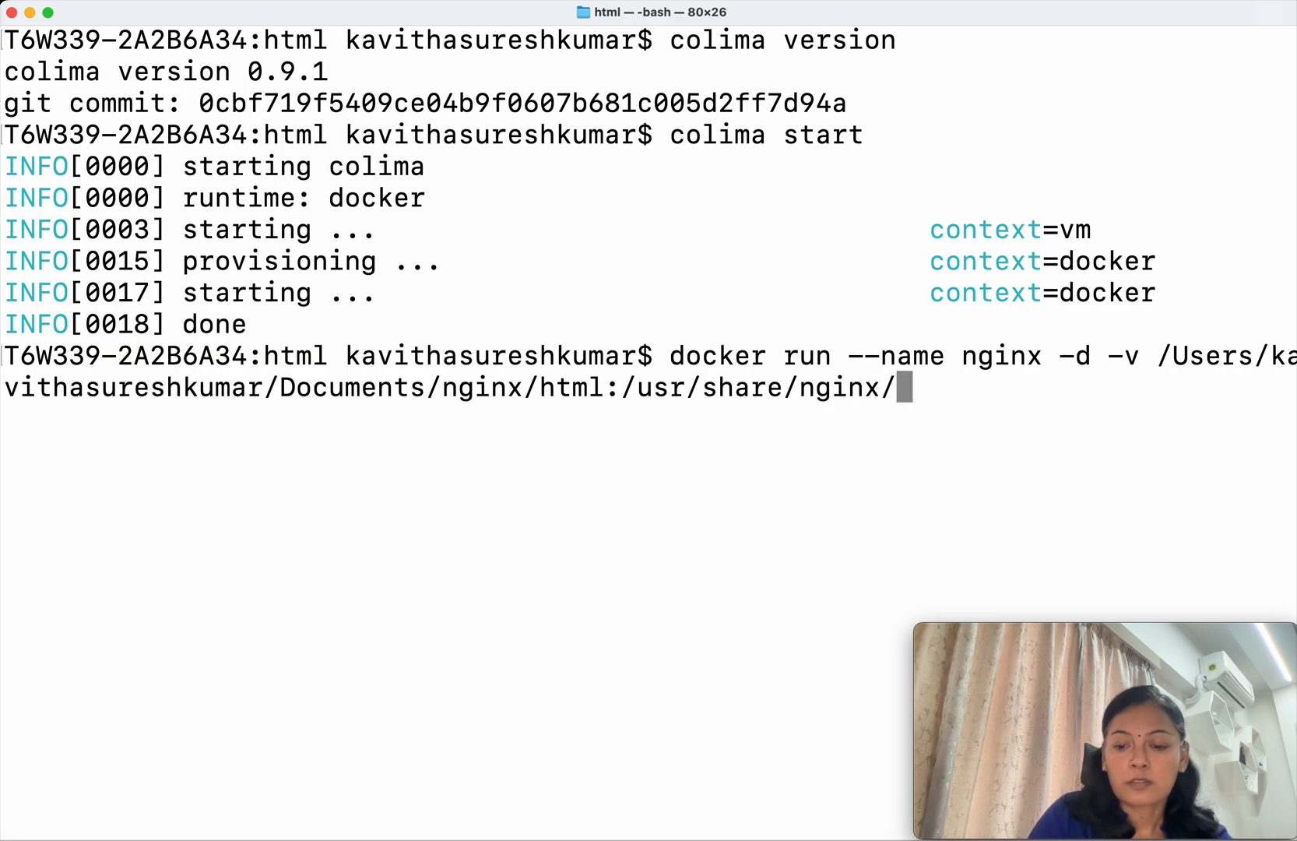
type("html:")
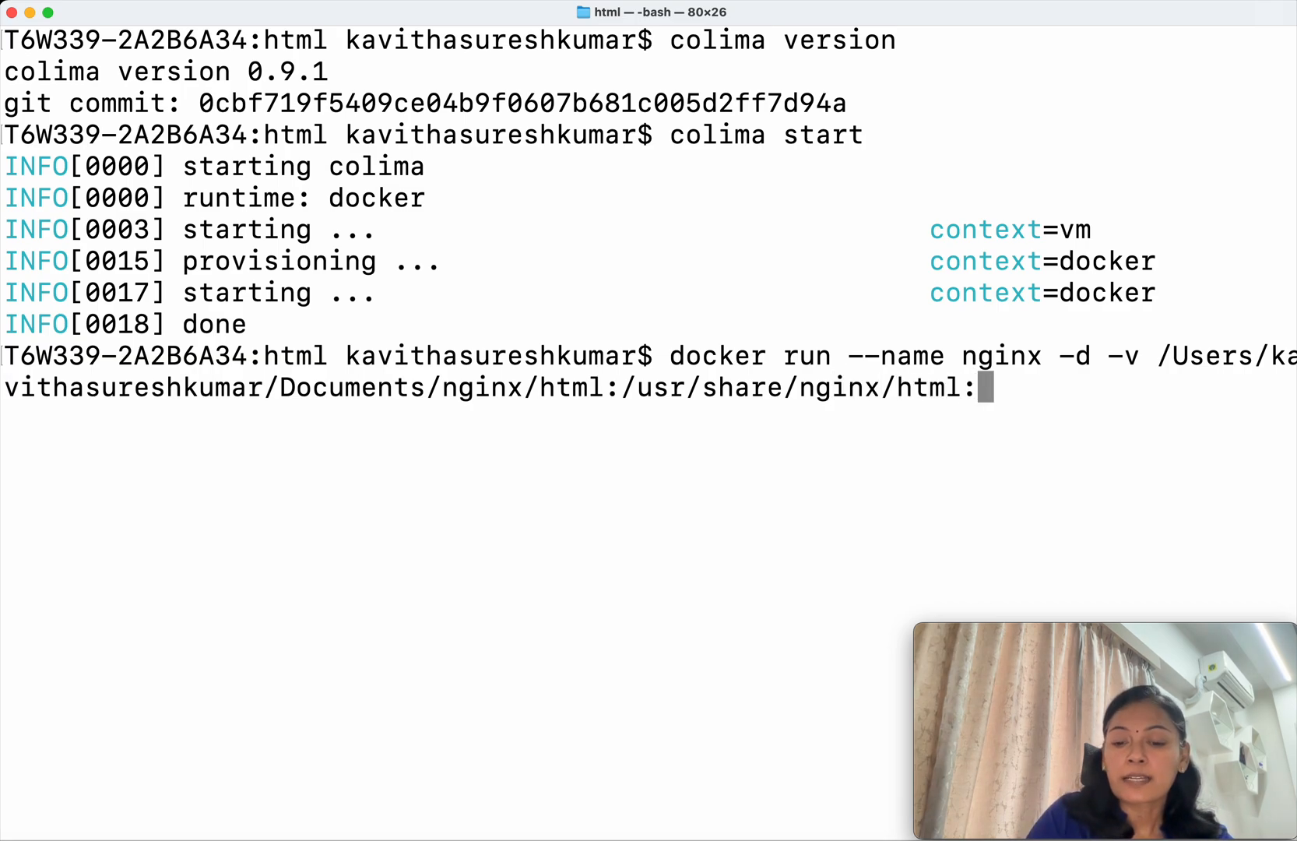
type("ro")
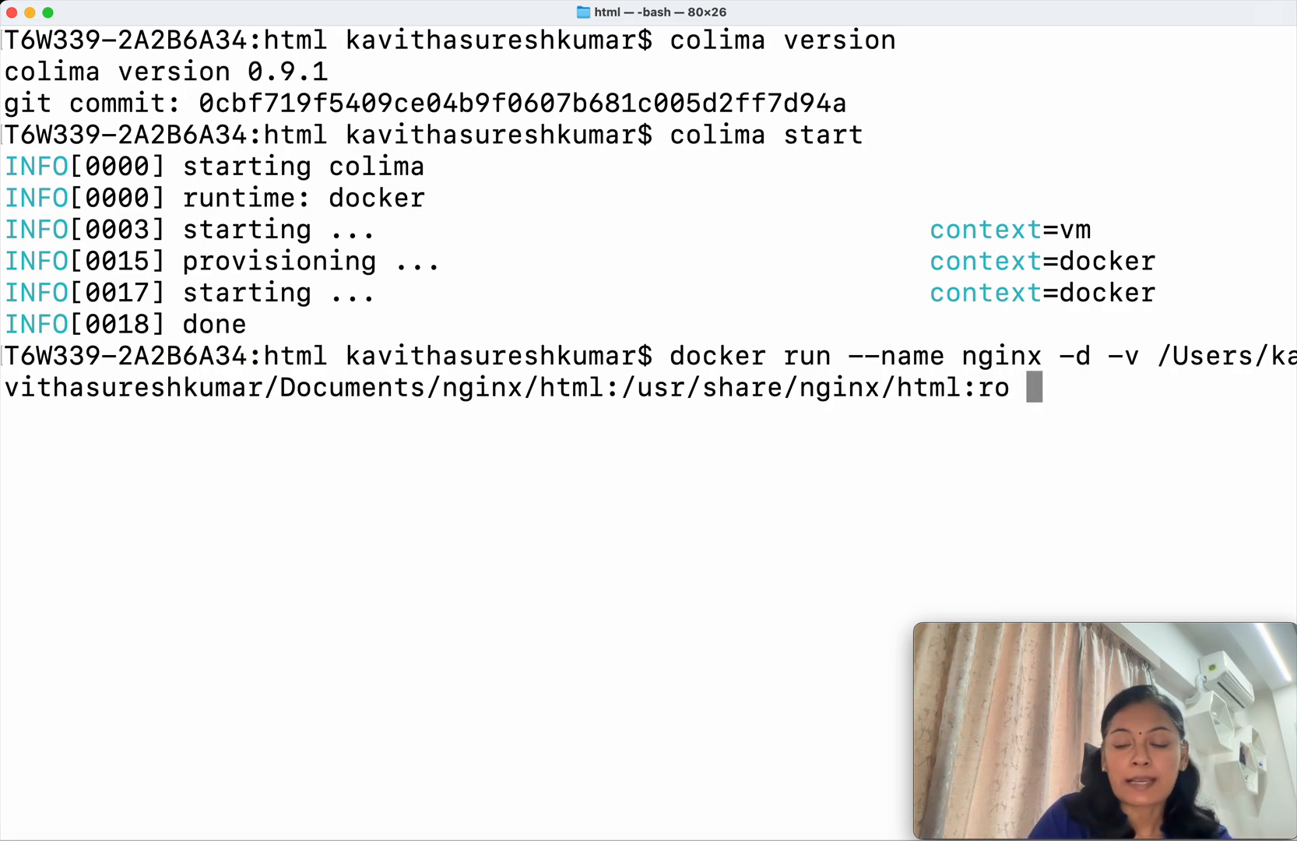
type("-p 8")
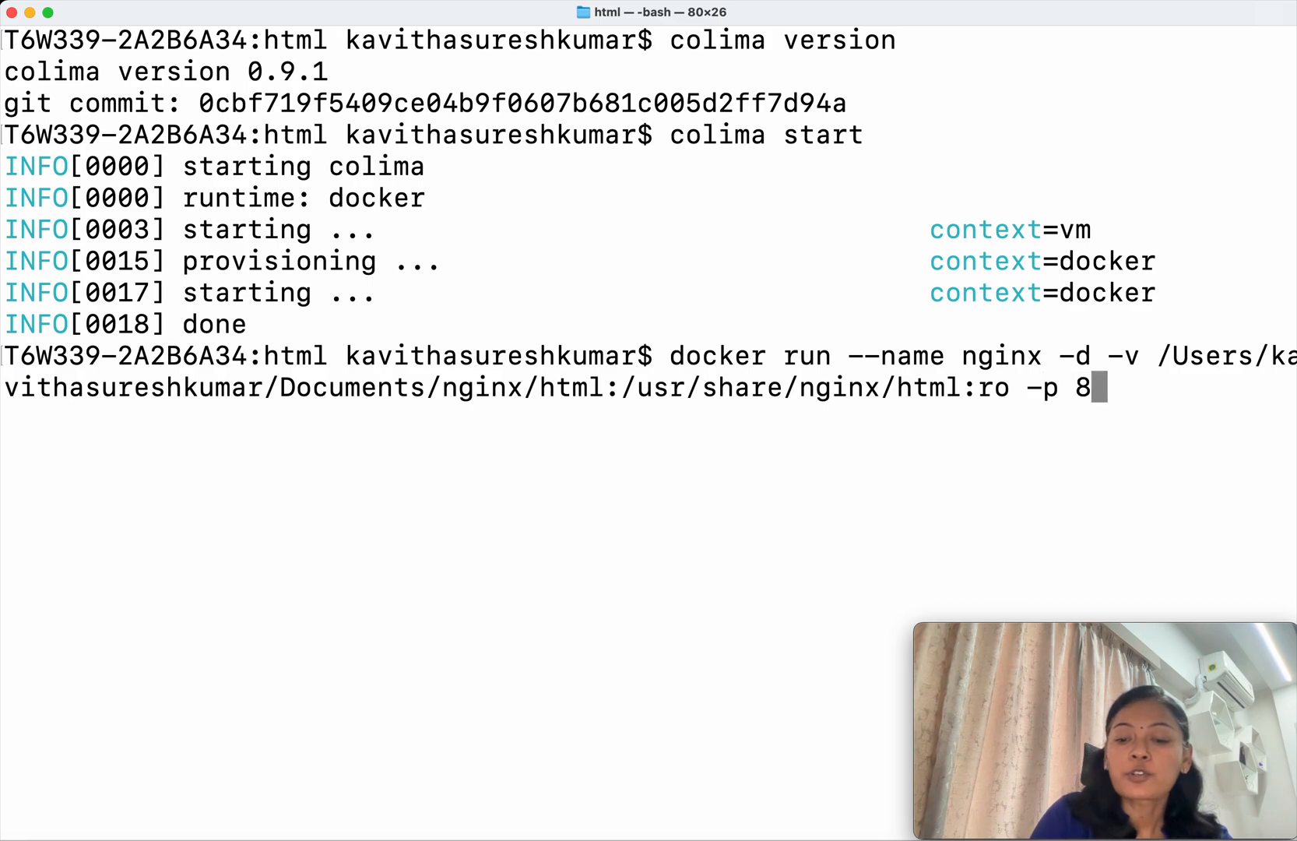
type("080:80")
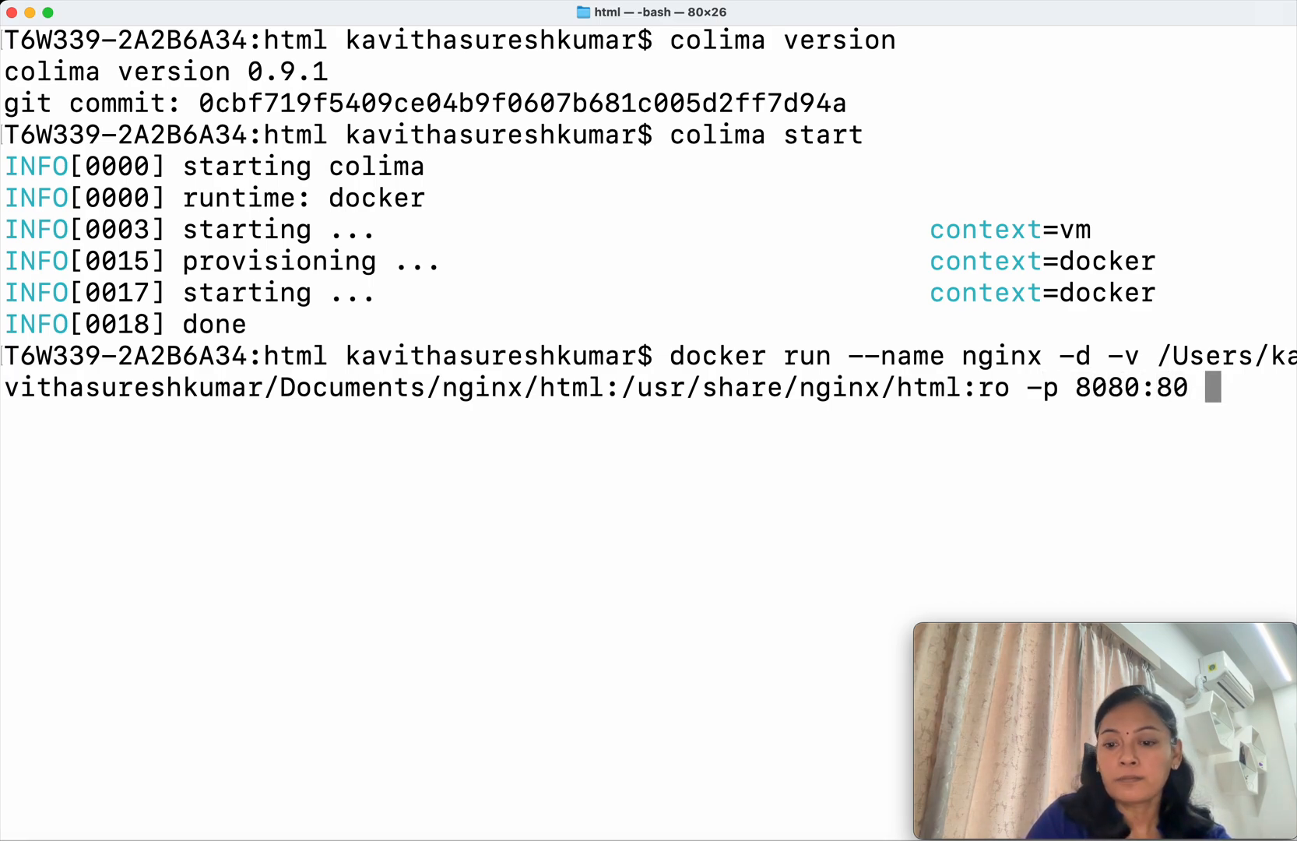
type("nginx")
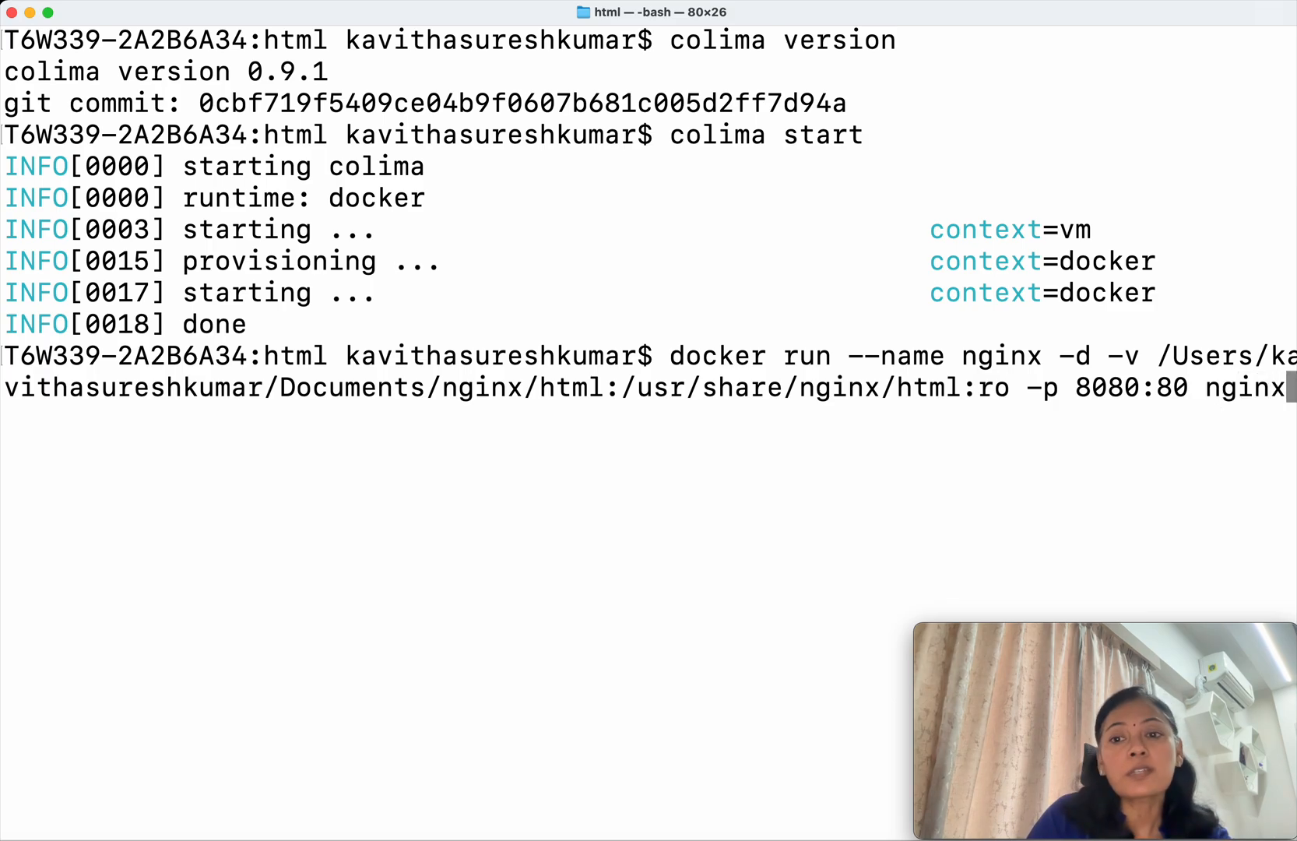
key("Return")
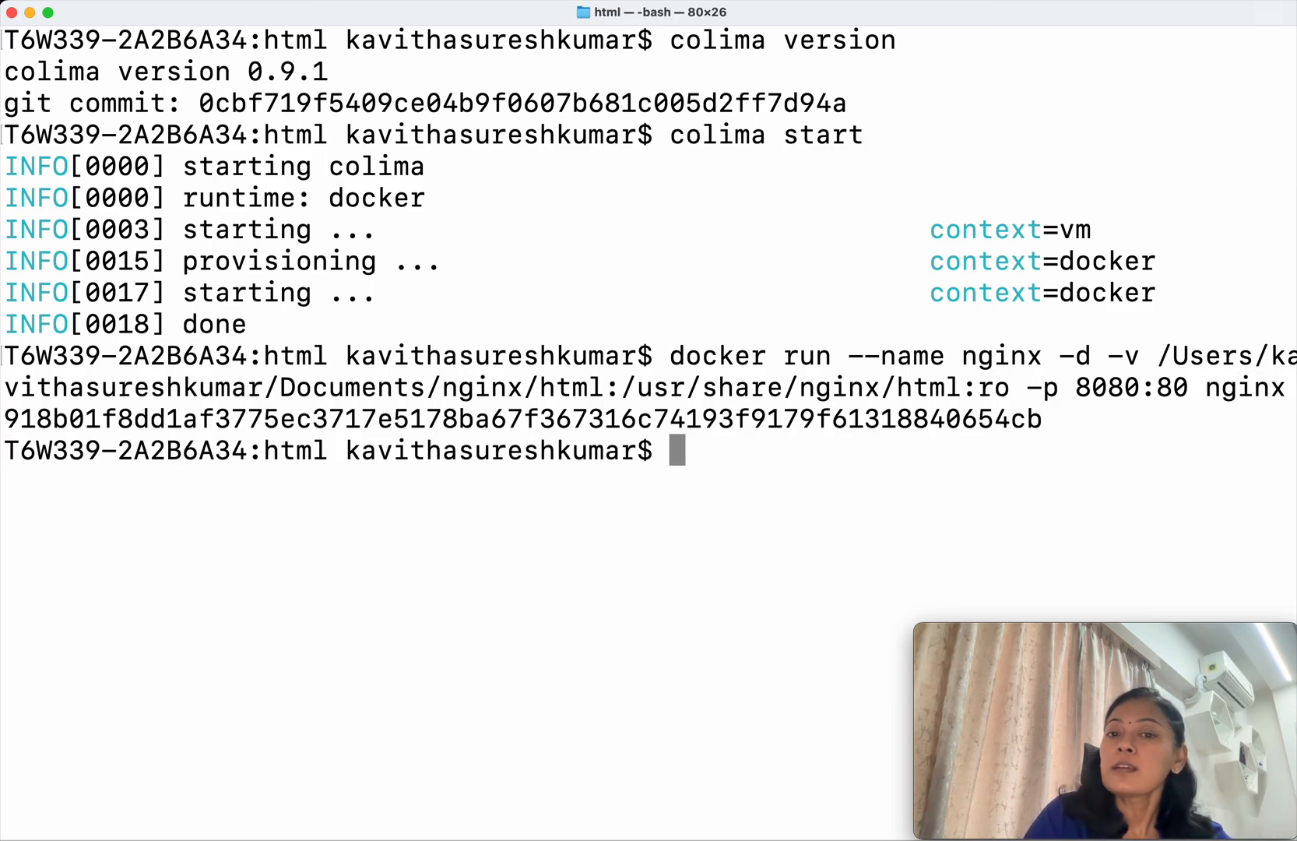
- List running containers with docker ps to see nginx mapping 8080 to 80
type("docker")
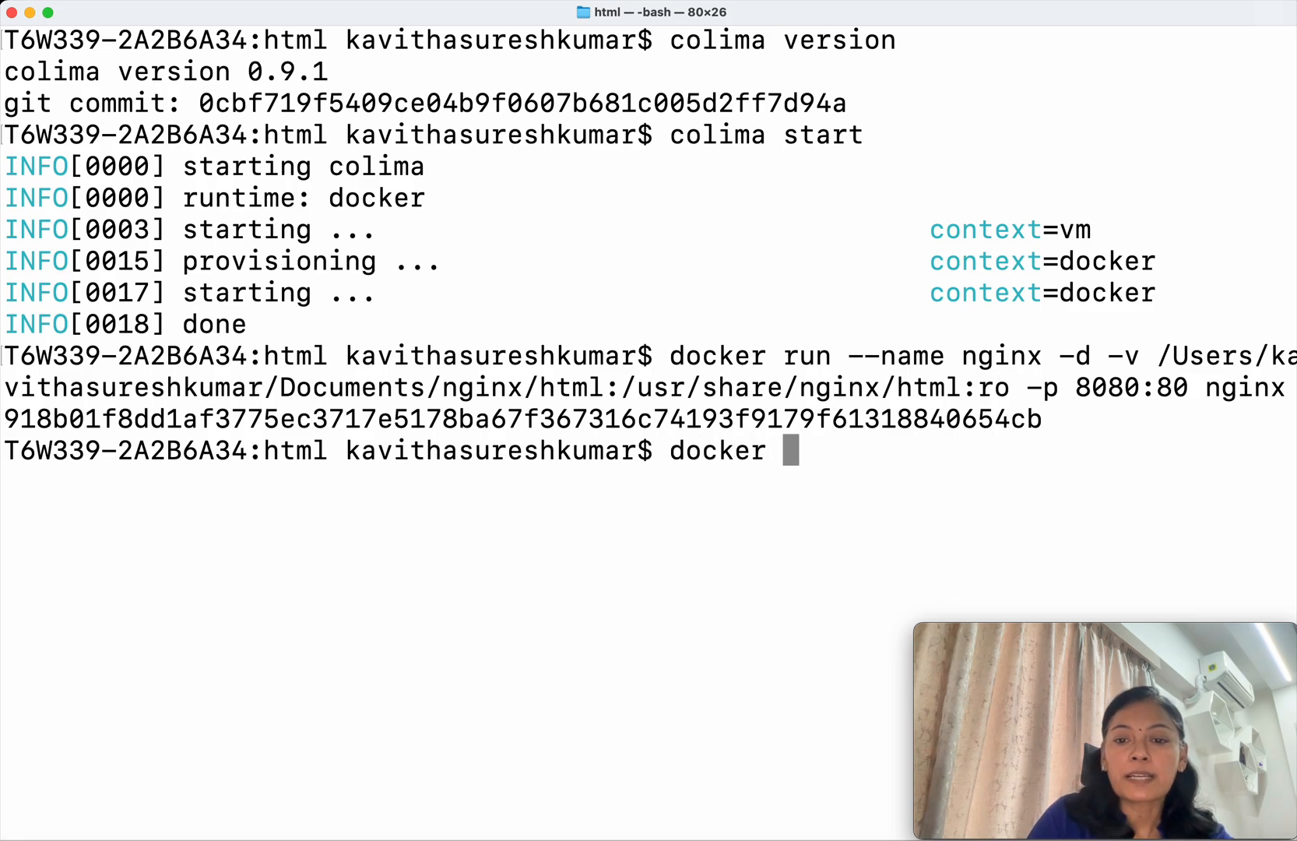
type("ps")
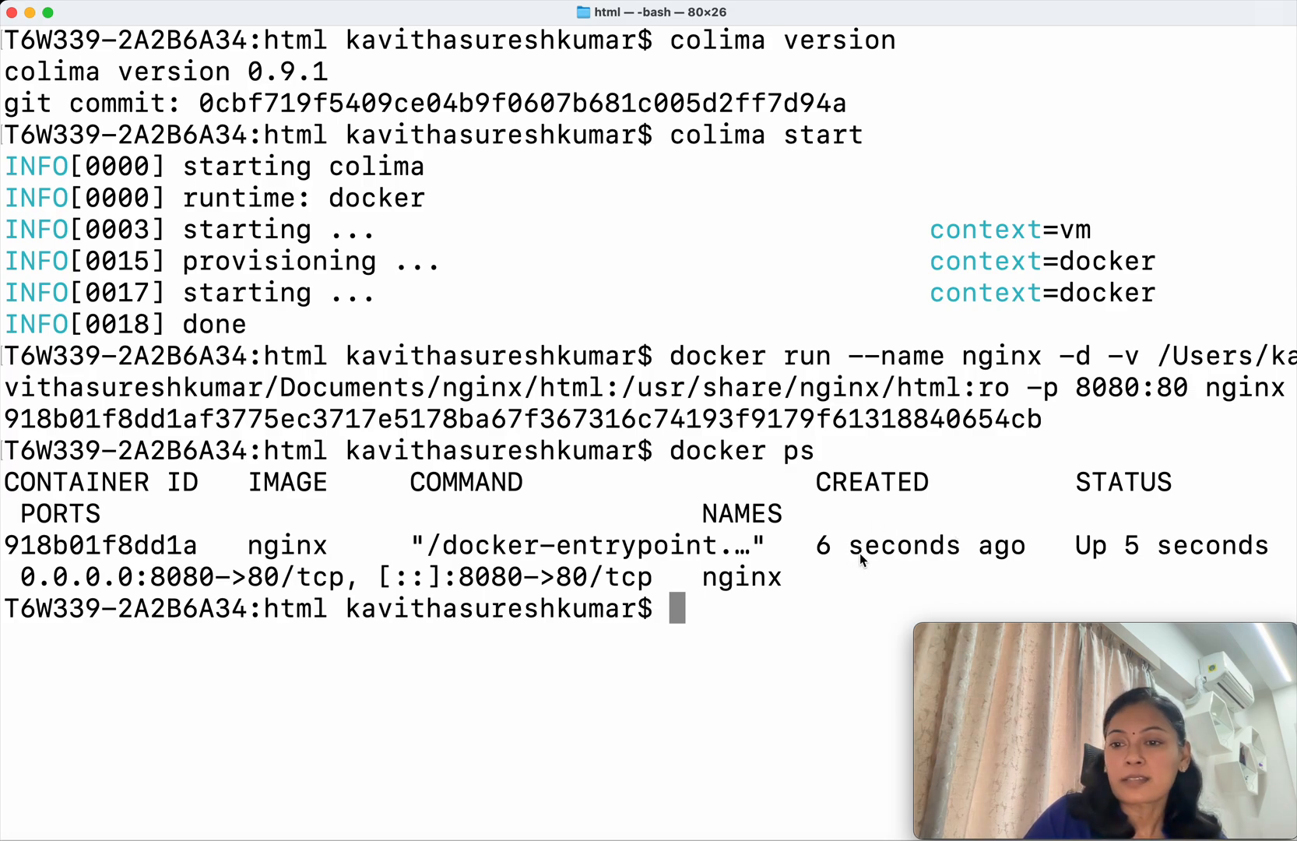
mouse_move(855, 663)
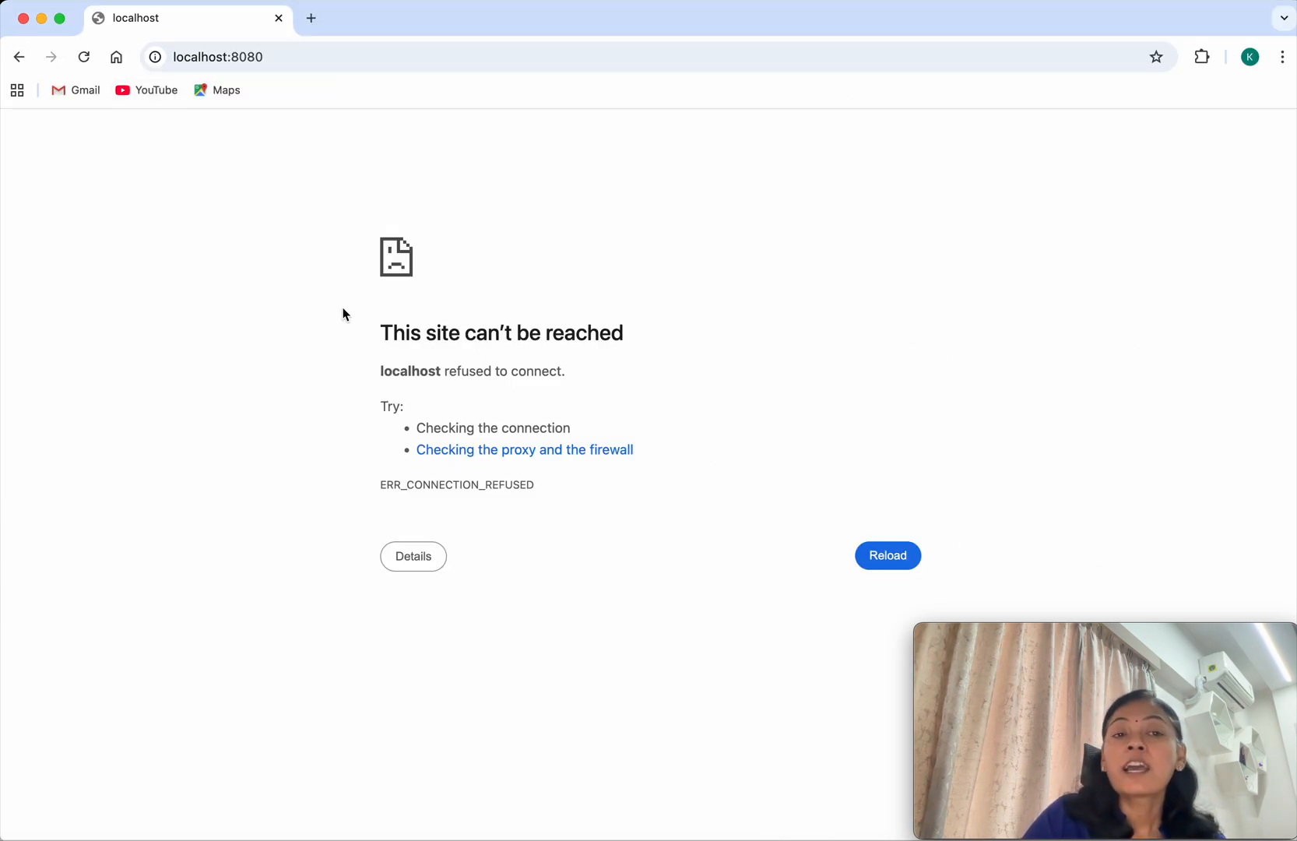
- Reload localhost:8080 in Chrome until the Welcome to Nginx page appears
left_click(84, 58)
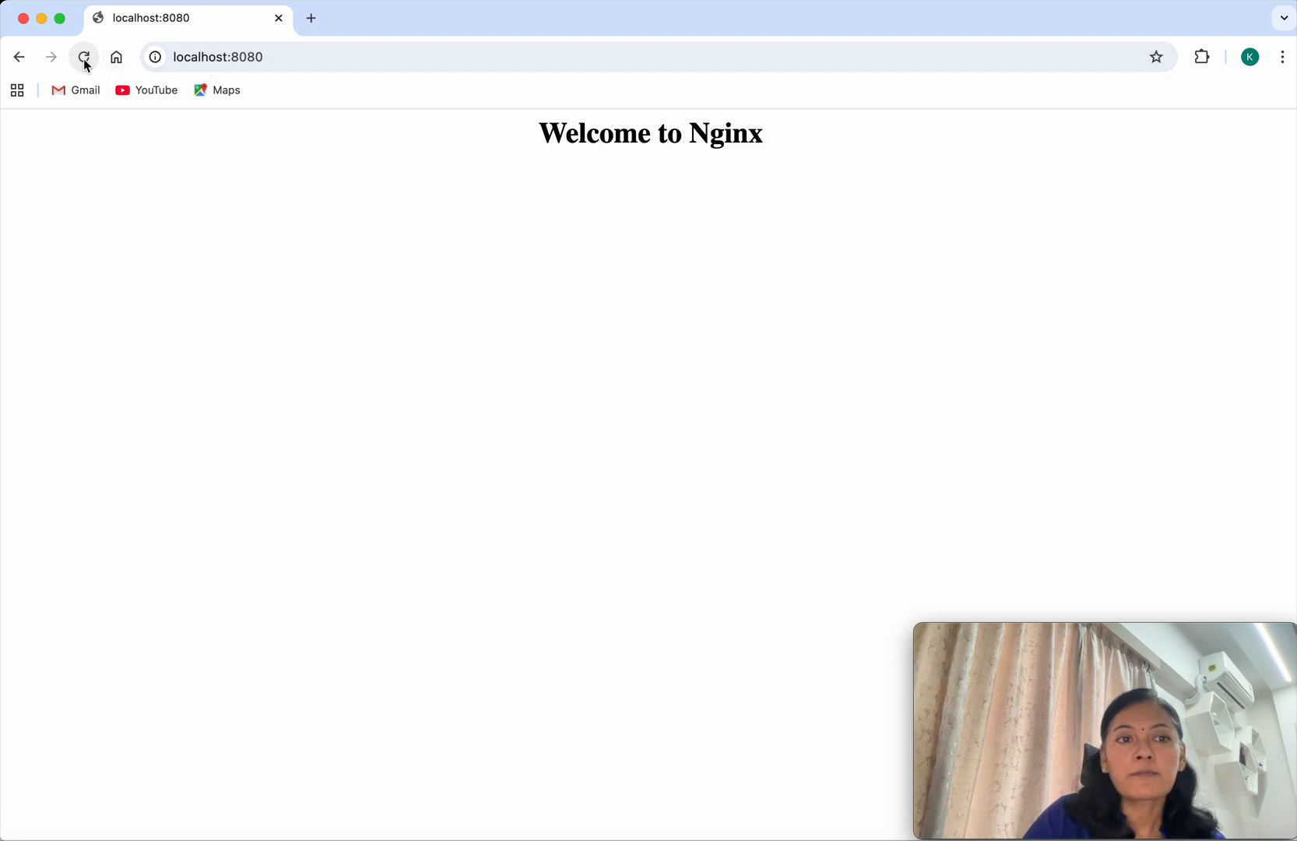
left_click(84, 56)
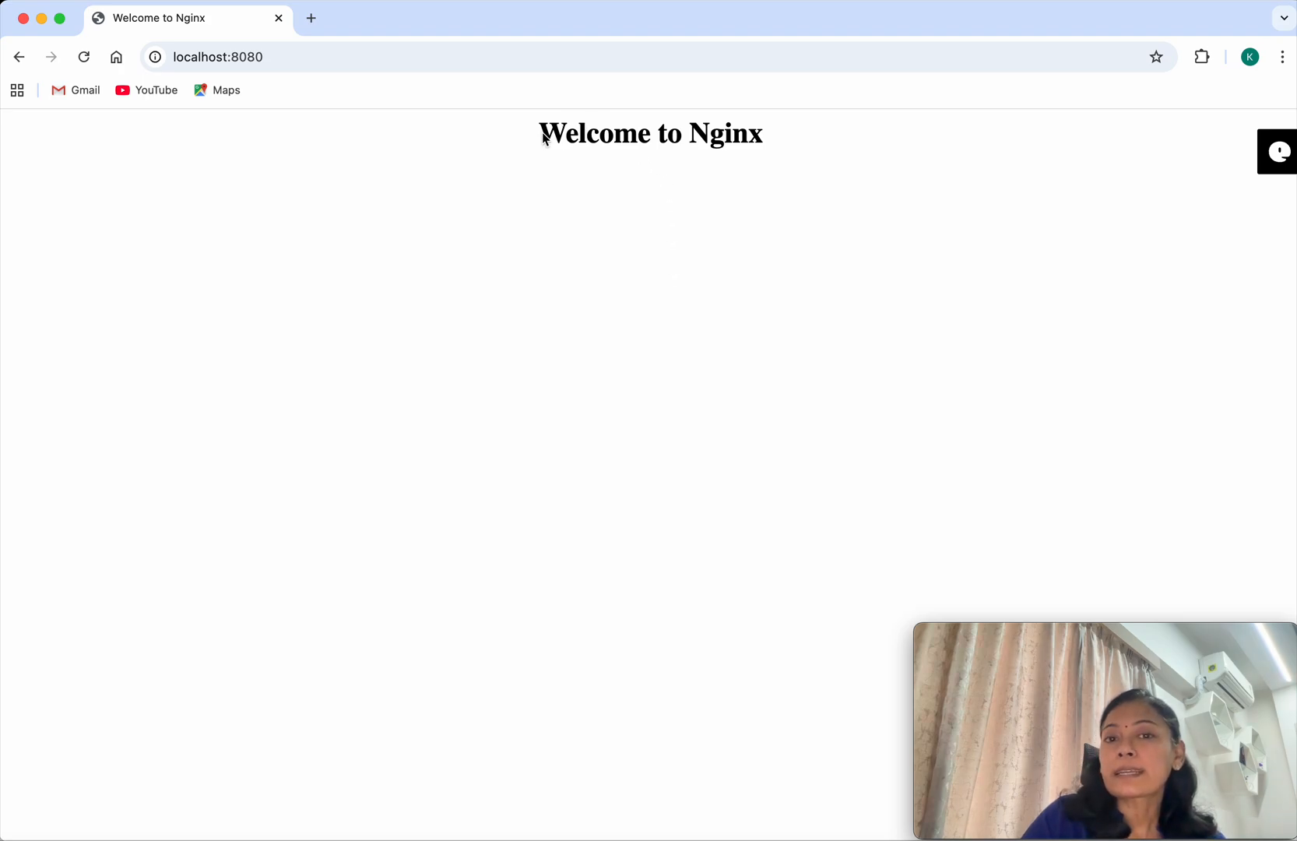
mouse_move(658, 175)
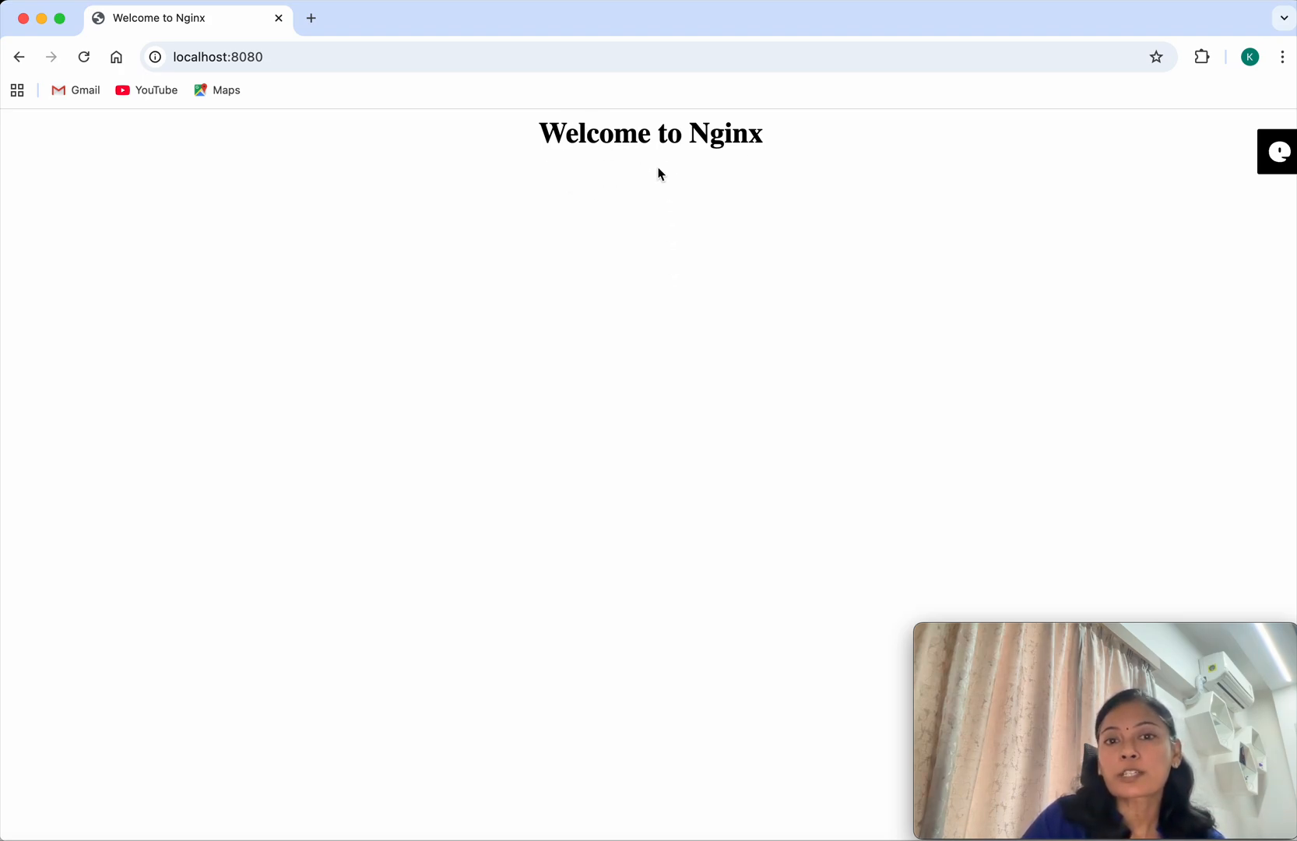
mouse_move(655, 229)
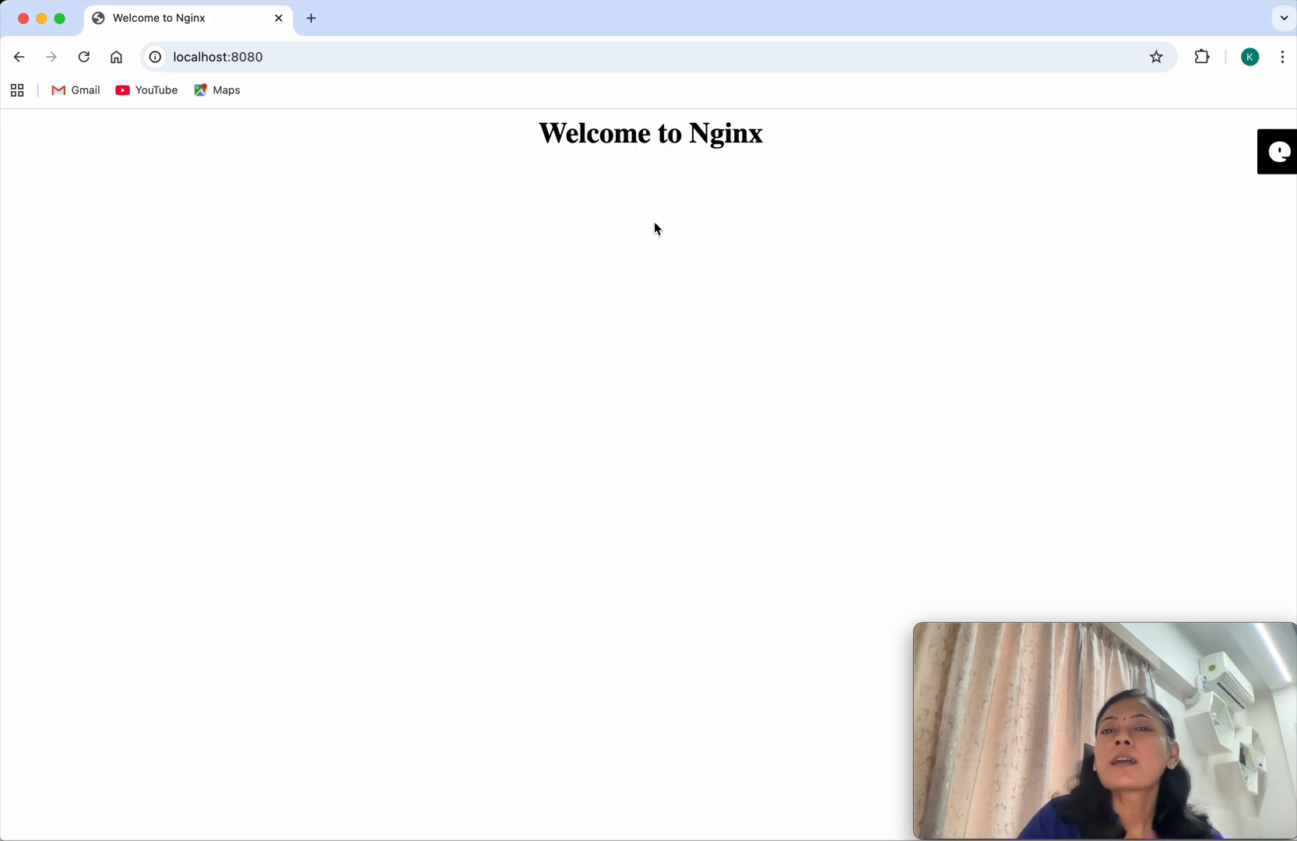